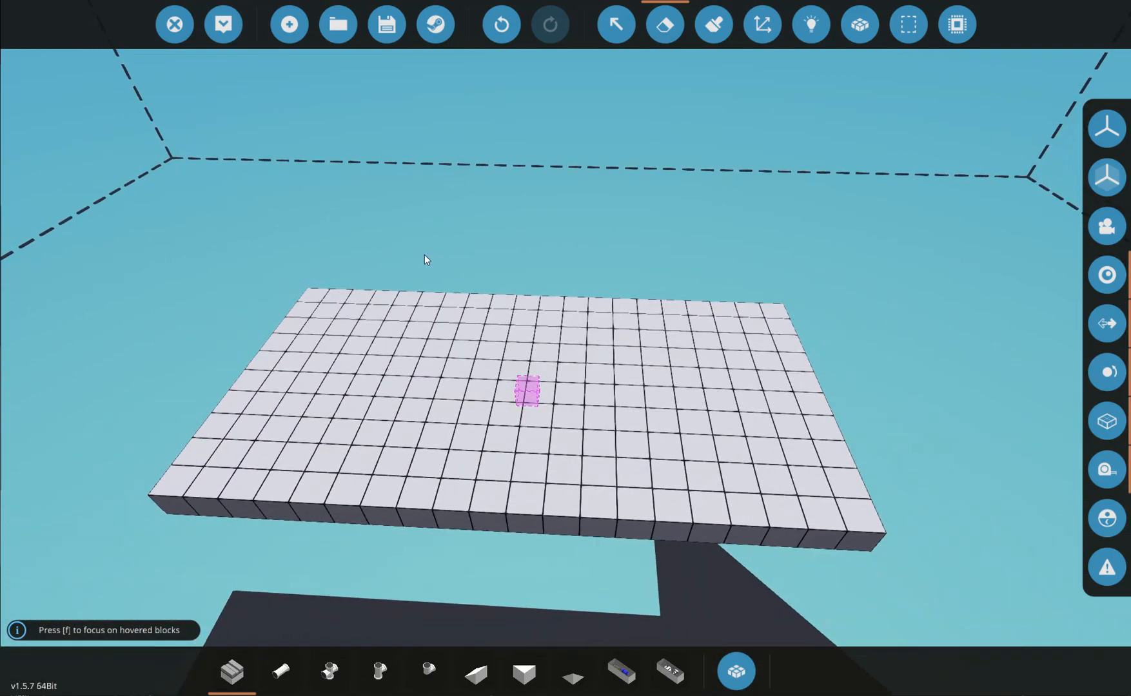
Search the component inventory for 'rgb' to place the RGB light blocks.
click(736, 671)
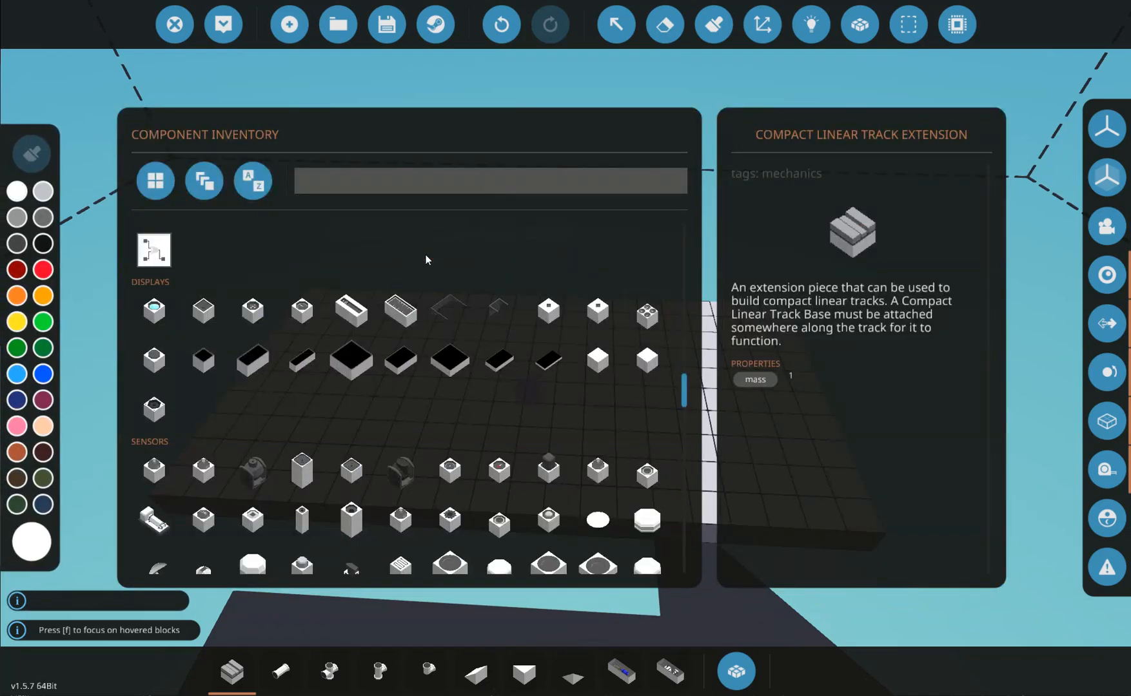
mouse_move(499, 24)
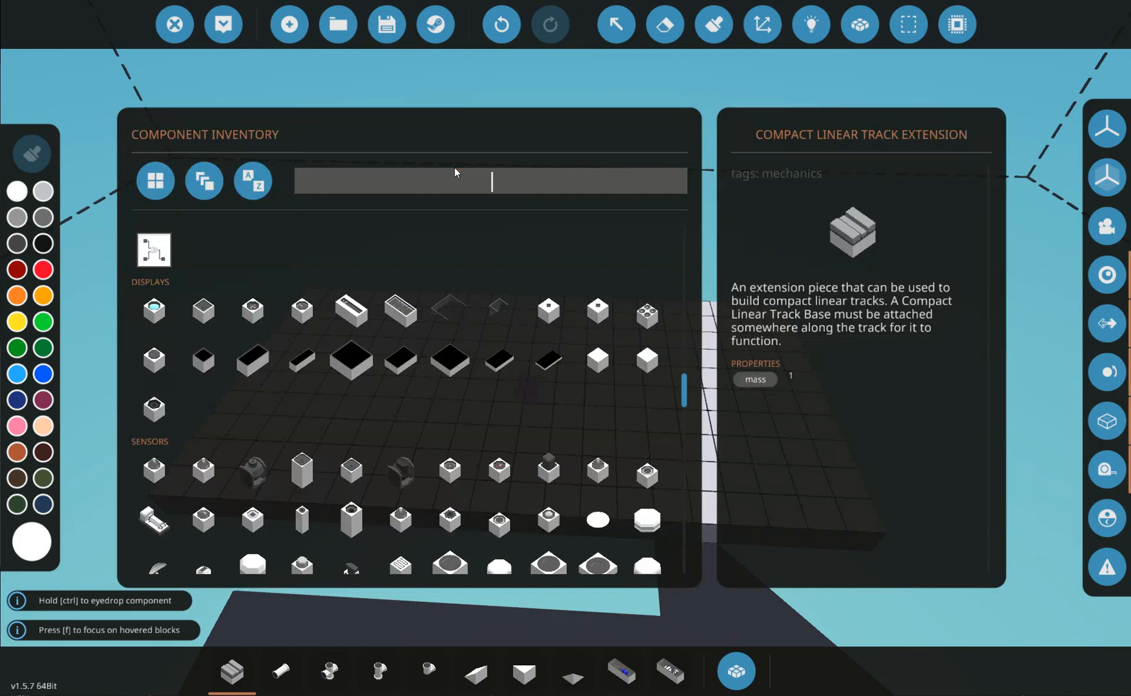
text(rgb)
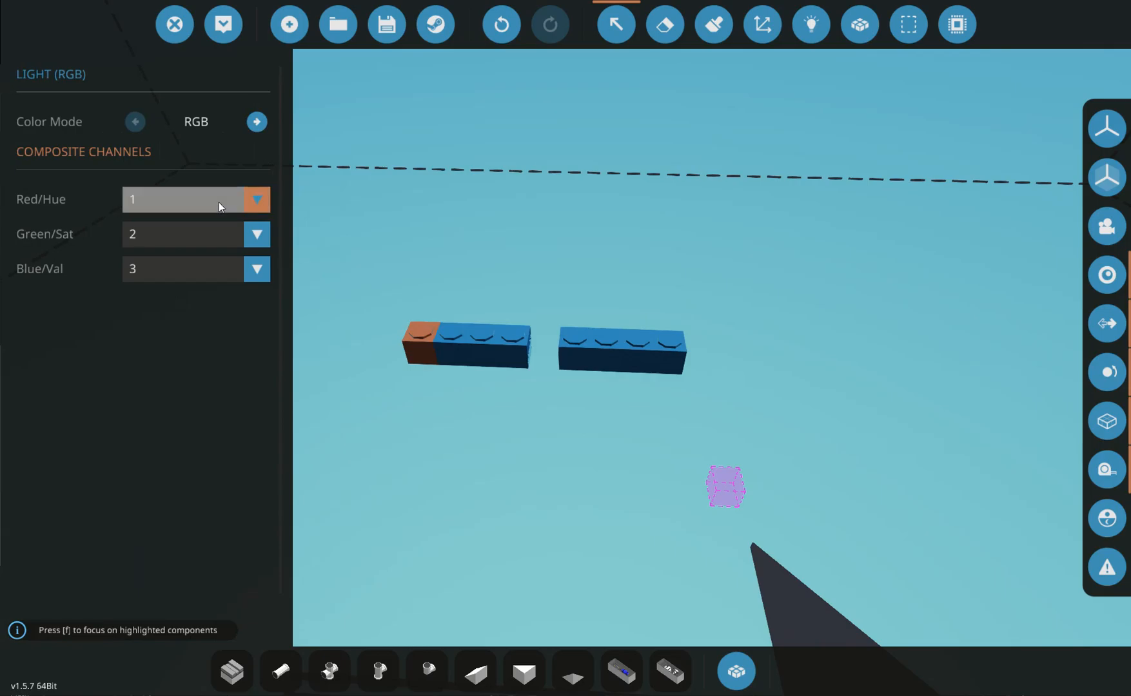
Set the first left-row light's green channel to 12 and move on to the next lights.
text(1)
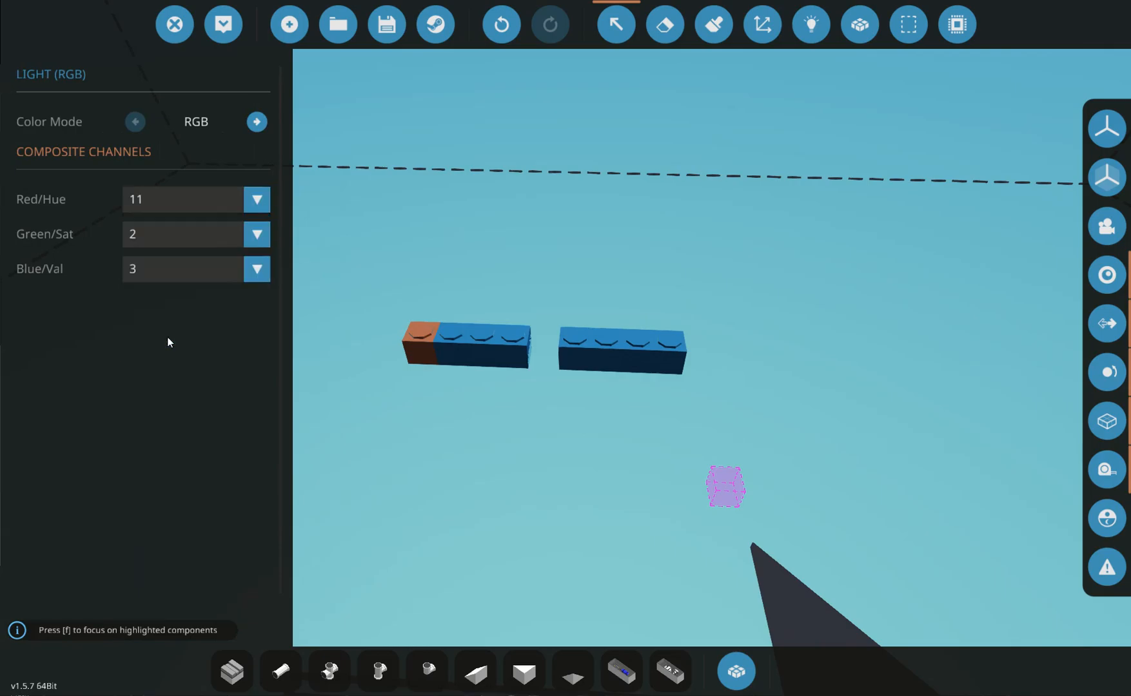
click(256, 234)
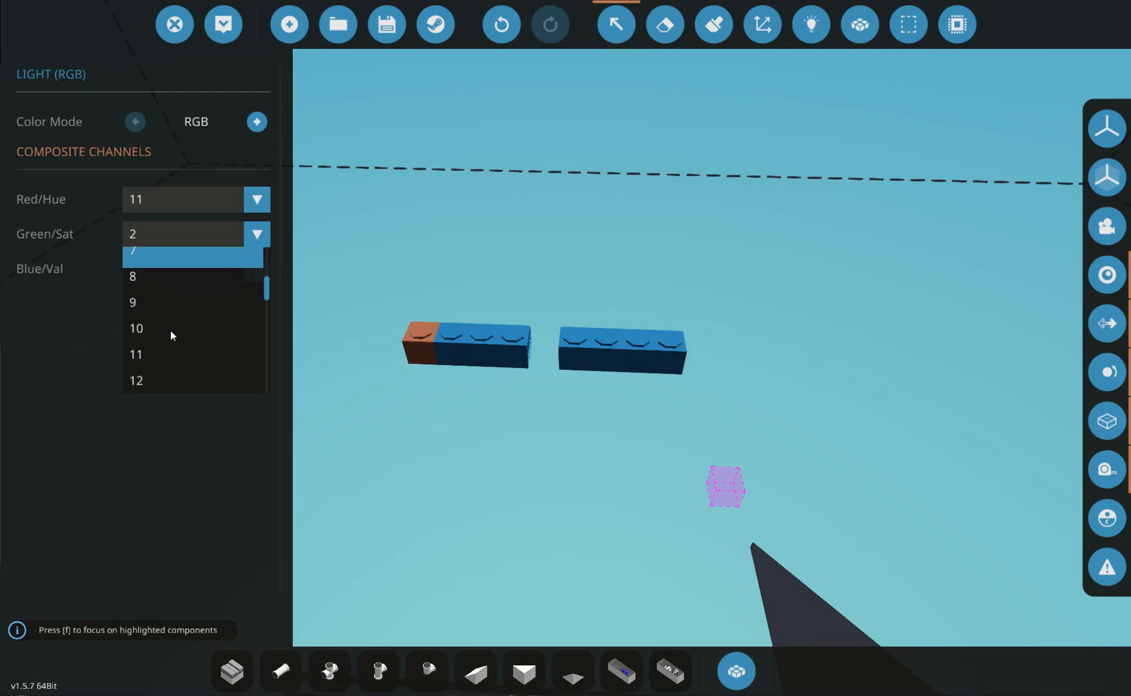
click(136, 381)
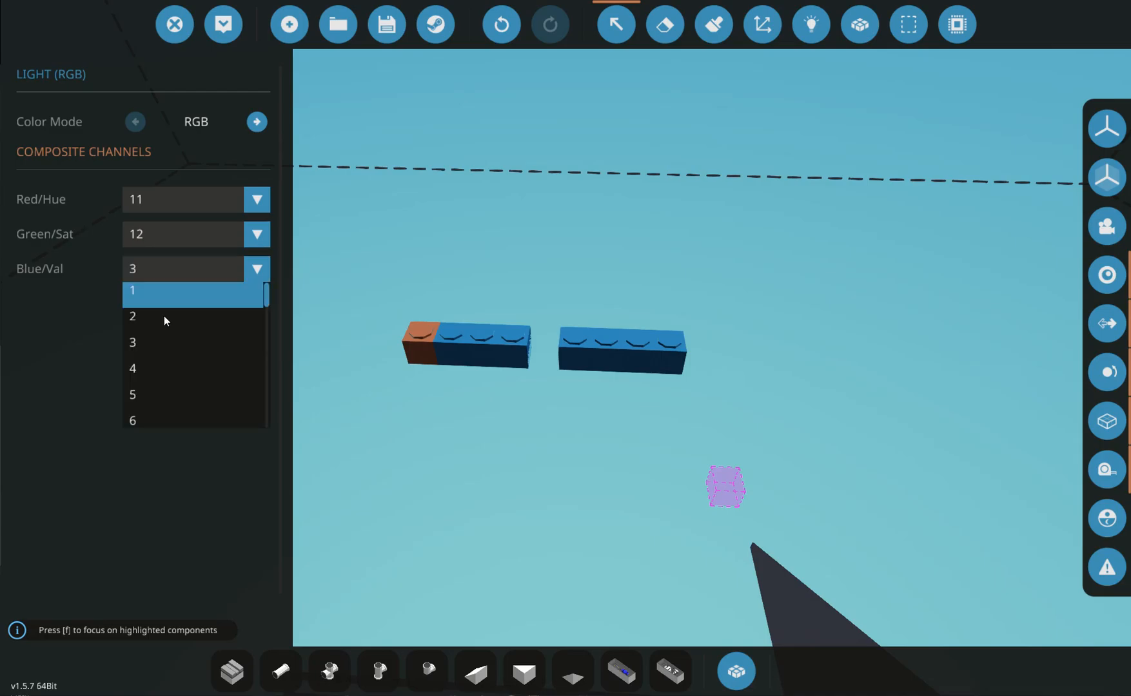
scroll(down, 3)
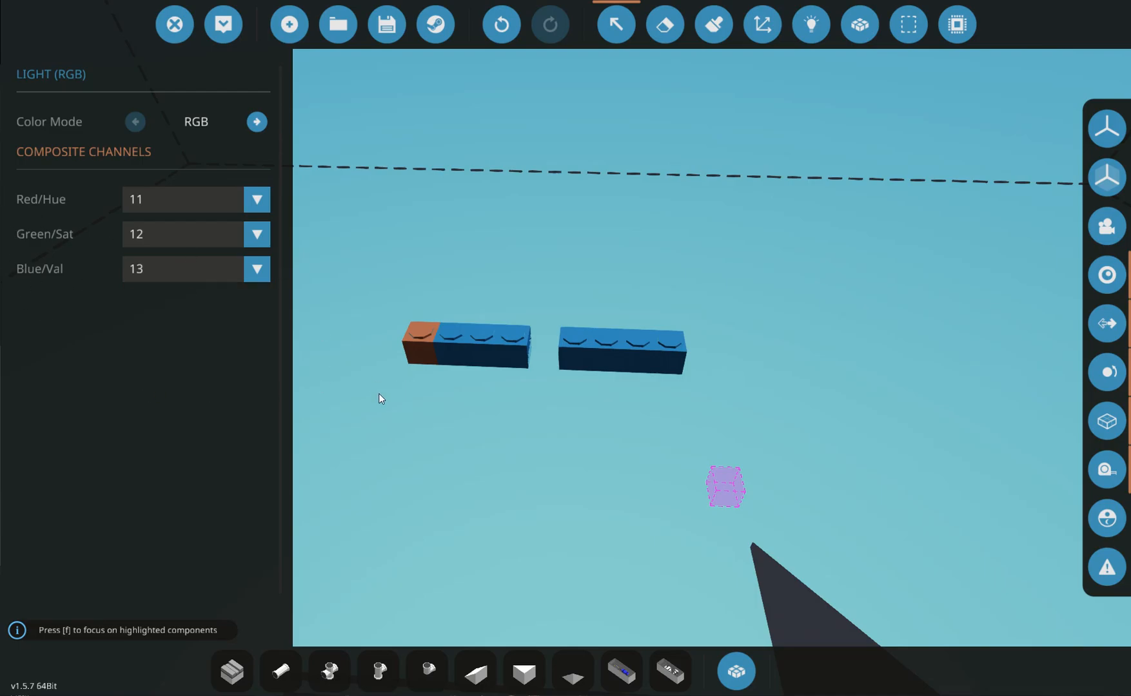
click(257, 199)
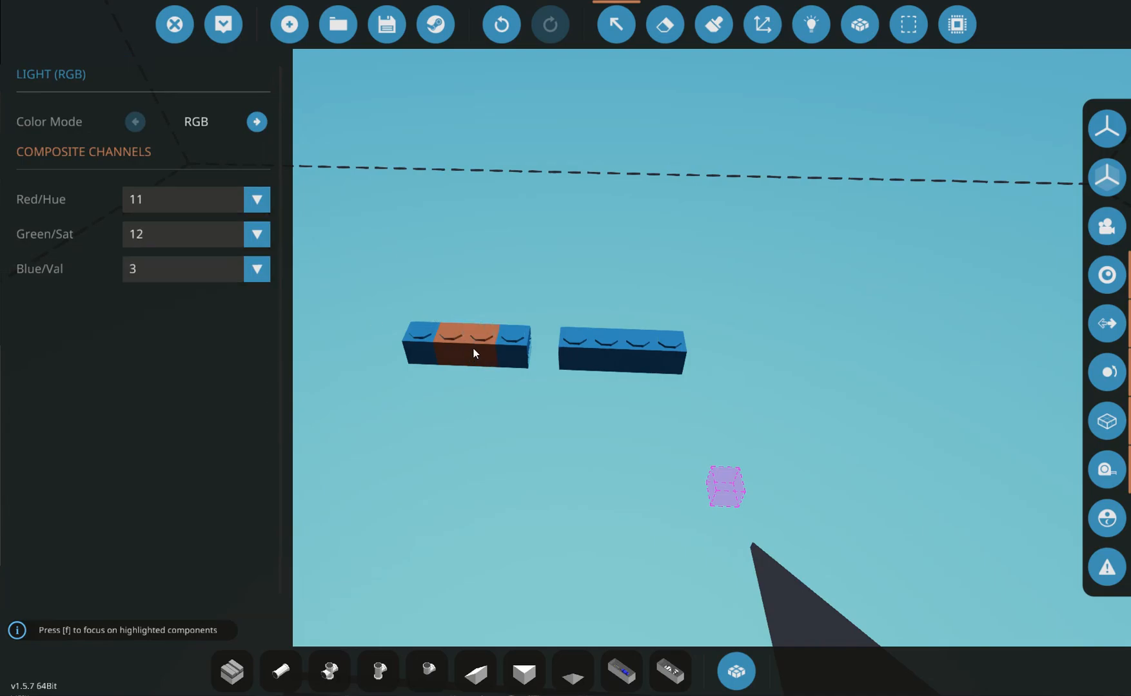
Assign channels 11, 12 and 13 to the third left-row light's red, green and blue.
click(257, 268)
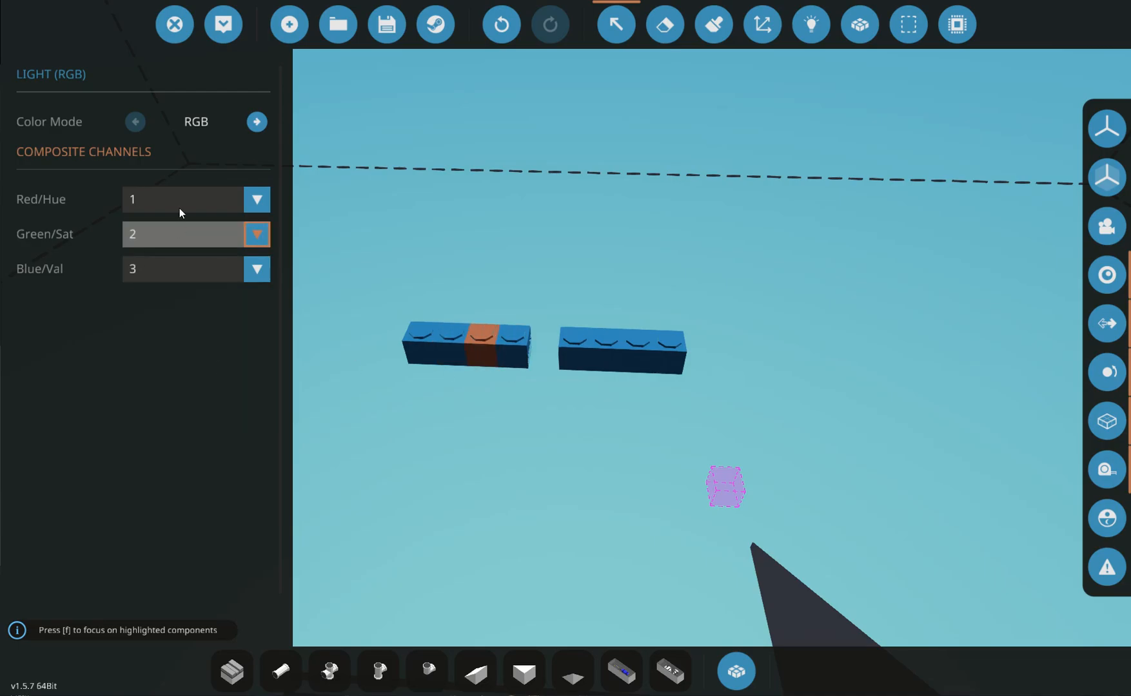
click(257, 199)
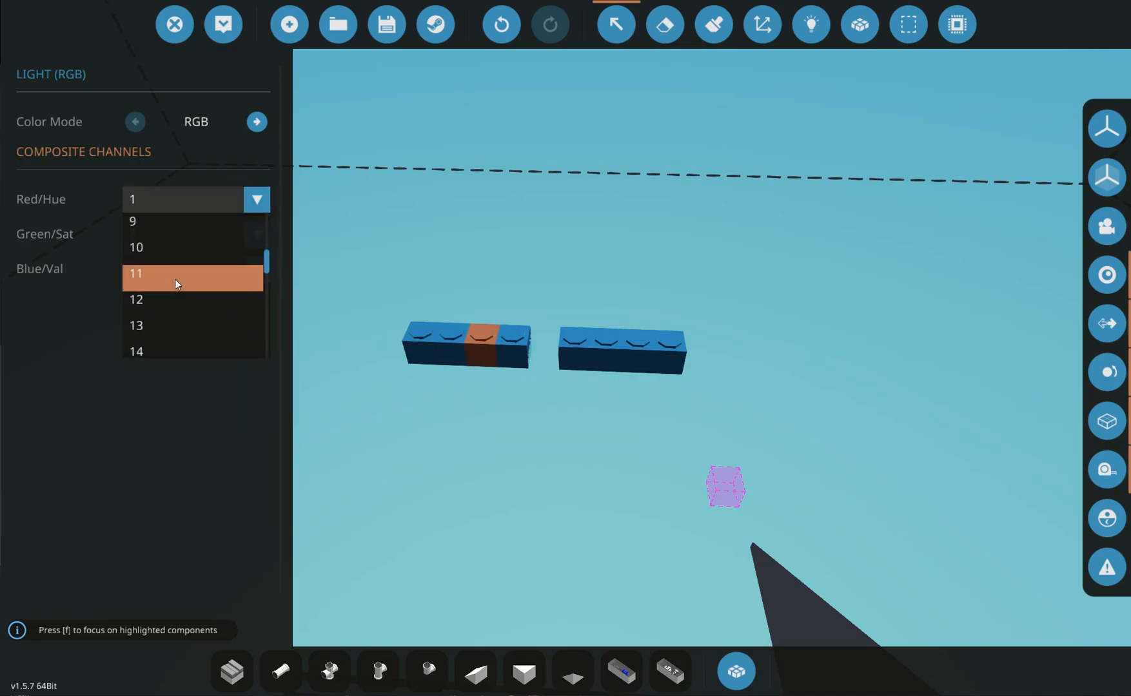
click(135, 274)
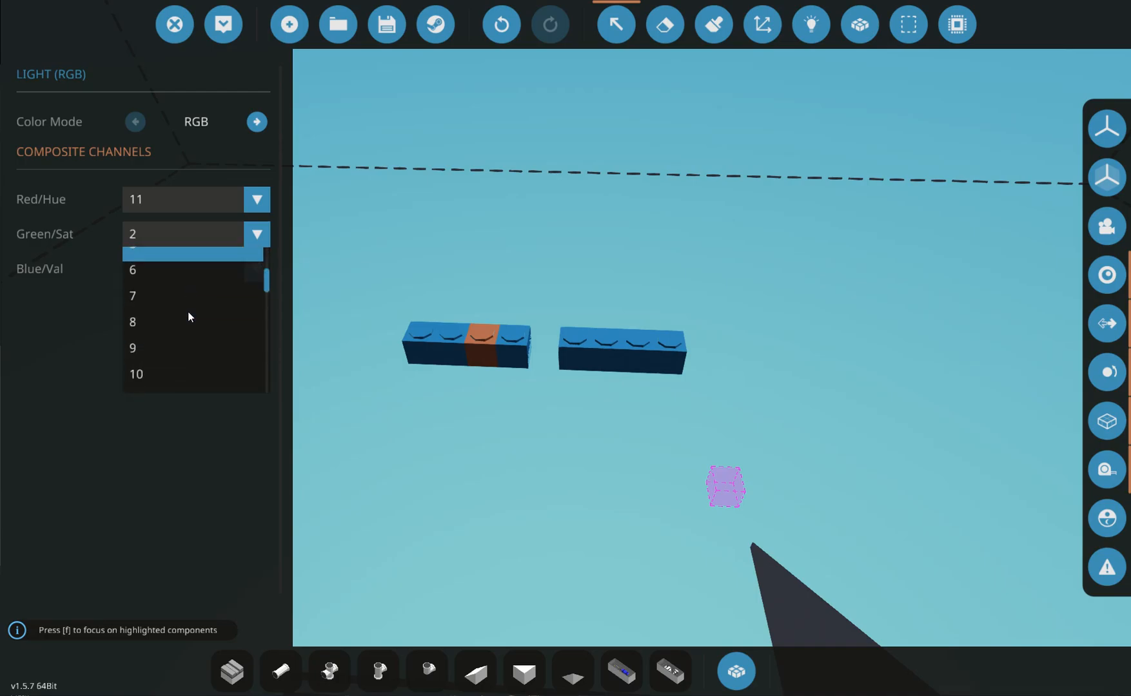
click(194, 233)
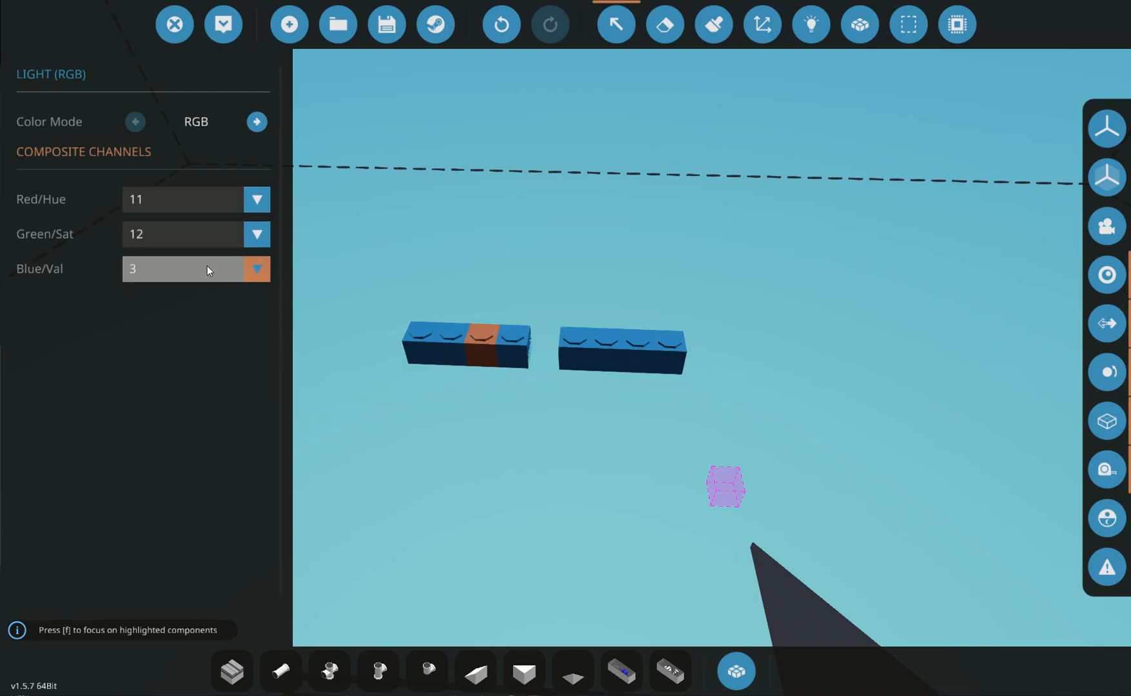
click(257, 268)
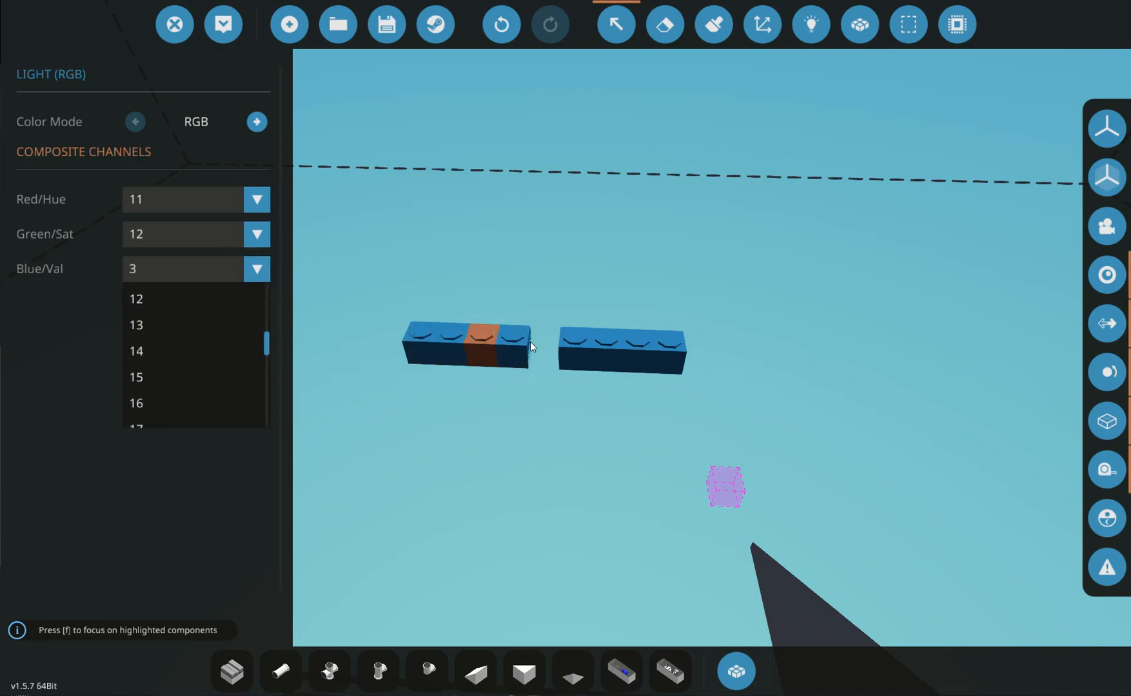
click(136, 325)
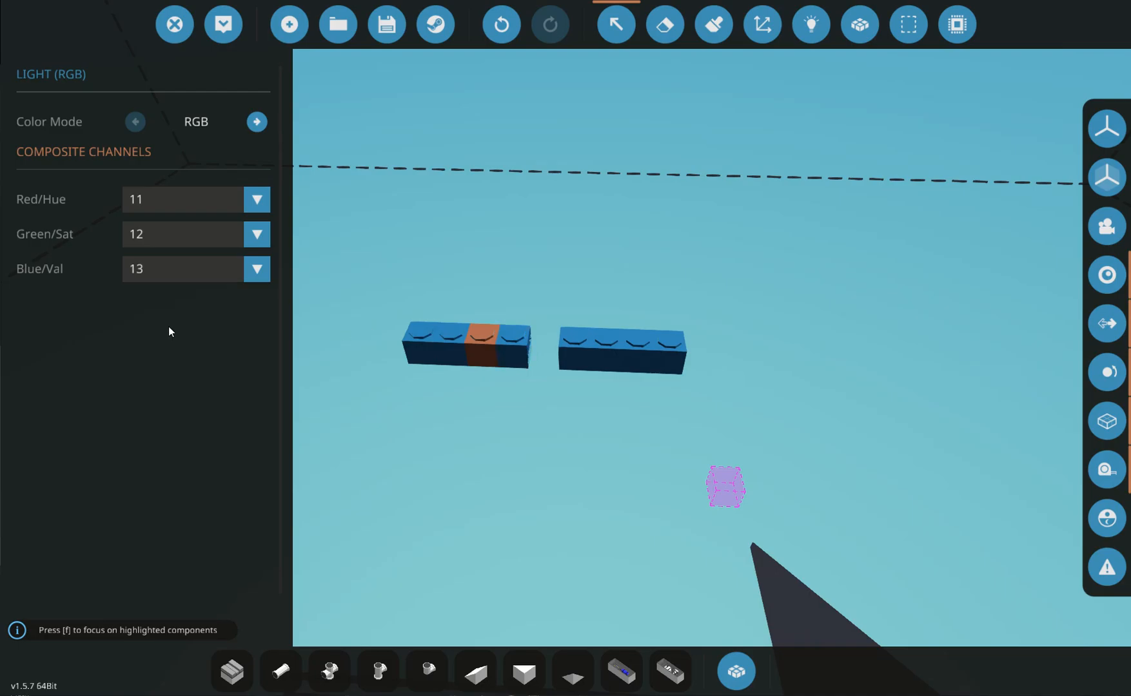
Select the last left-row light, then the first light of the right row.
click(256, 199)
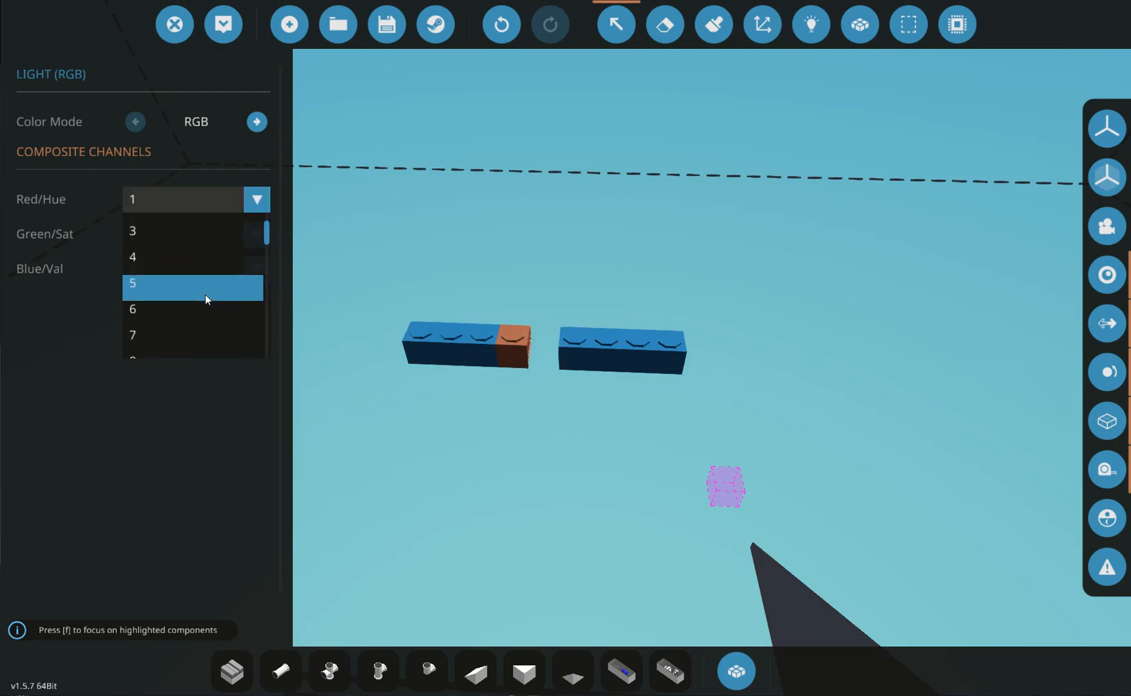
scroll(down, 3)
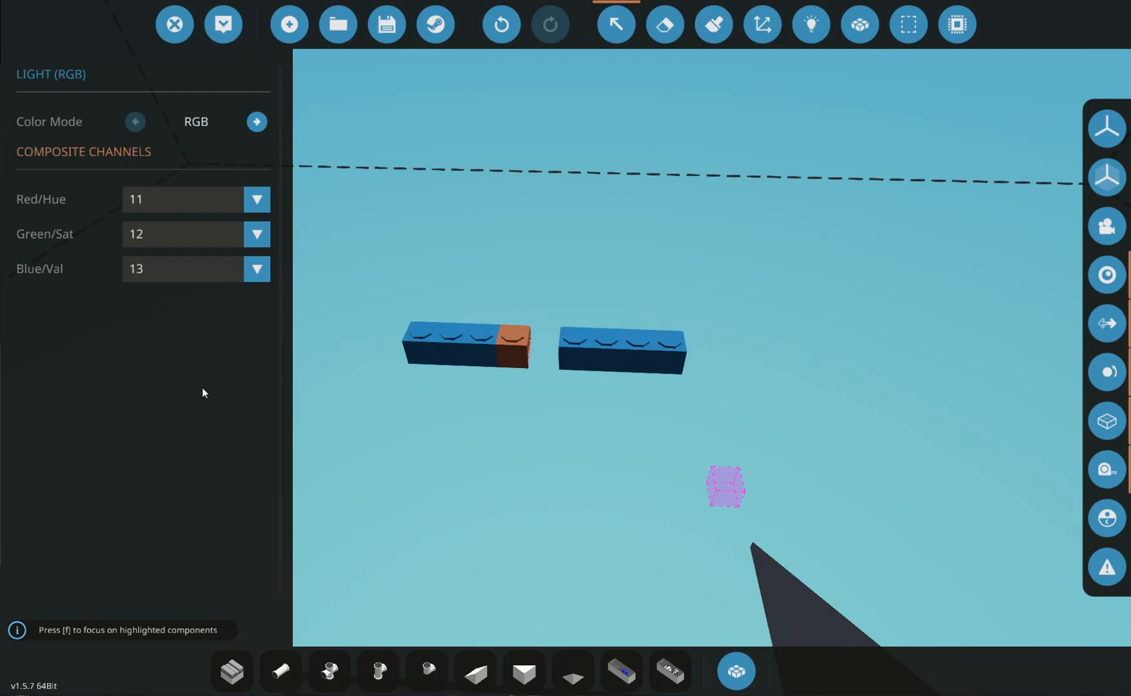
click(566, 350)
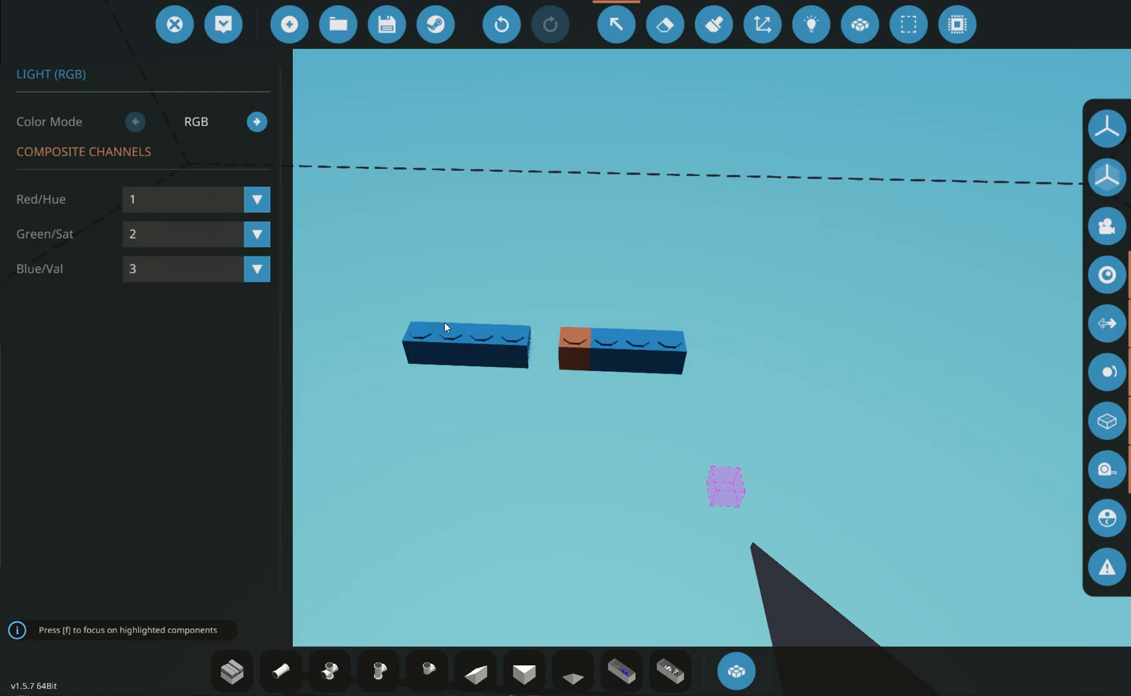
Set the right-row light's red channel to 14 and green channel to 15.
click(256, 199)
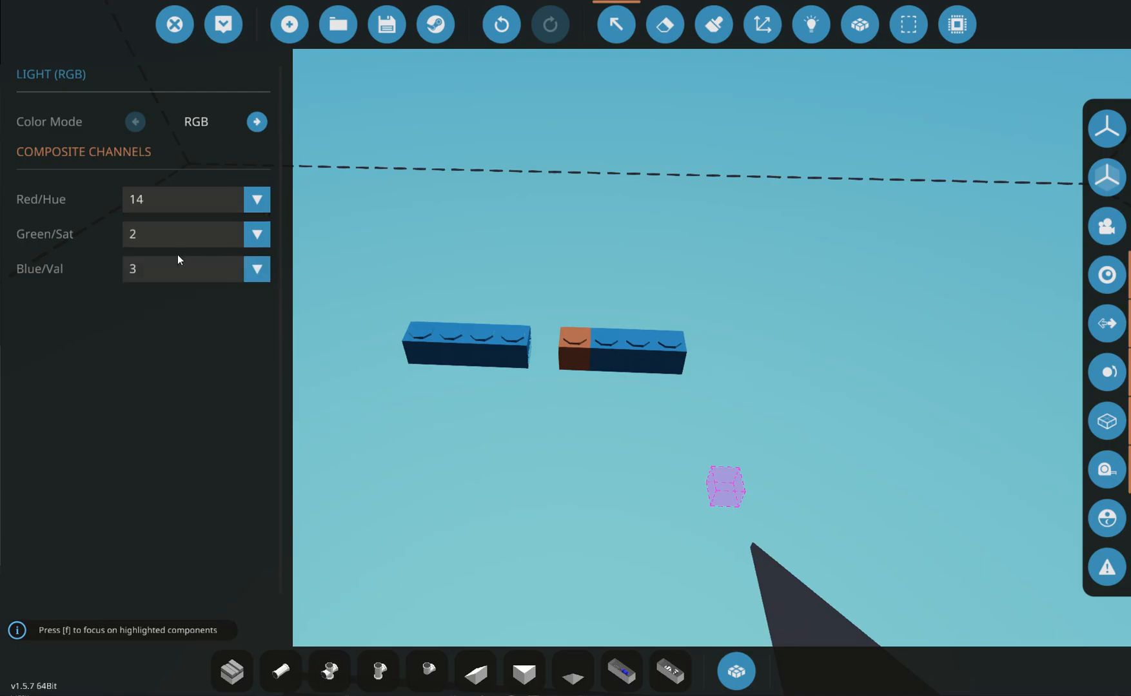
click(256, 234)
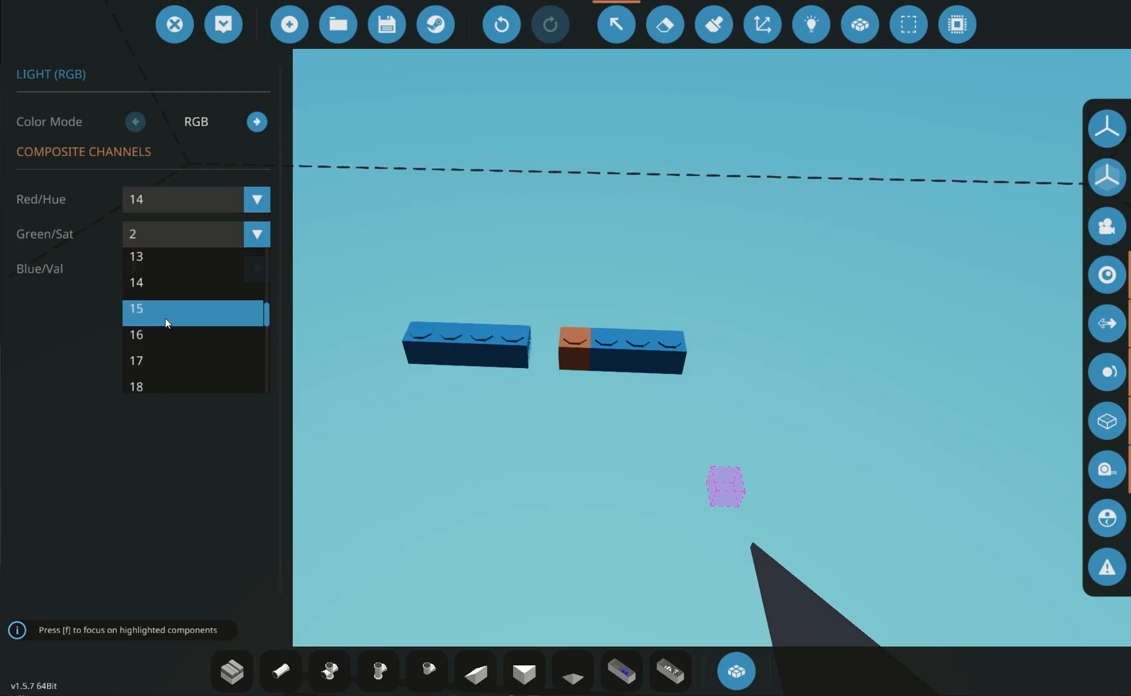
click(166, 308)
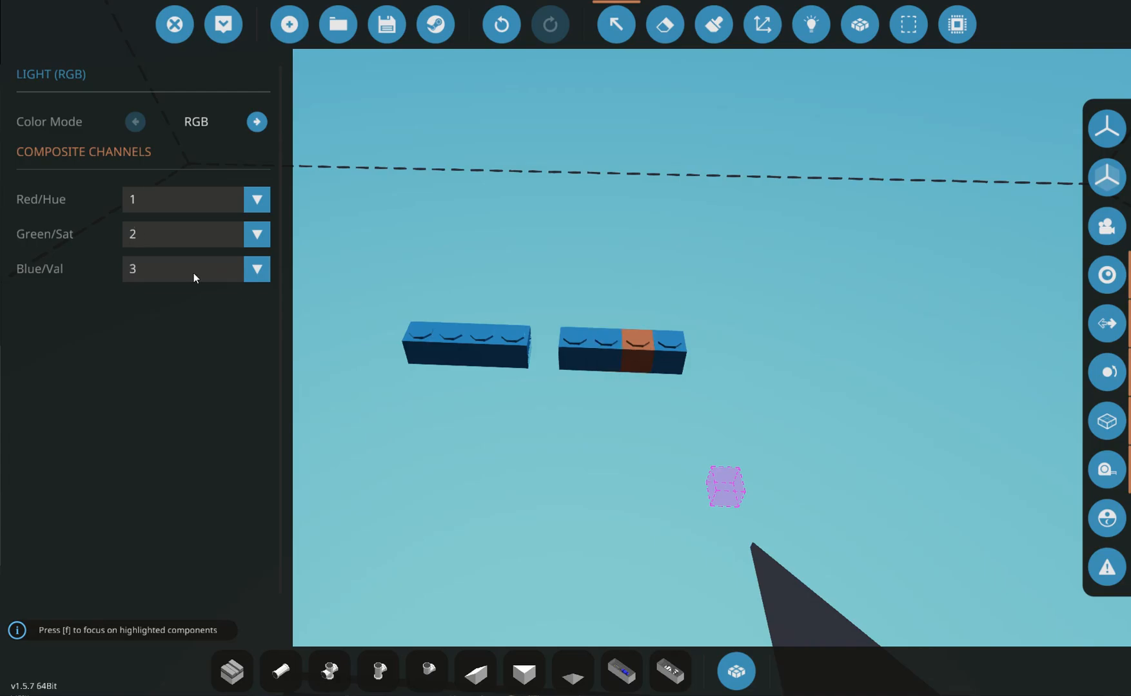
Assign channels to the third right-row light, choosing its blue composite channel.
click(257, 199)
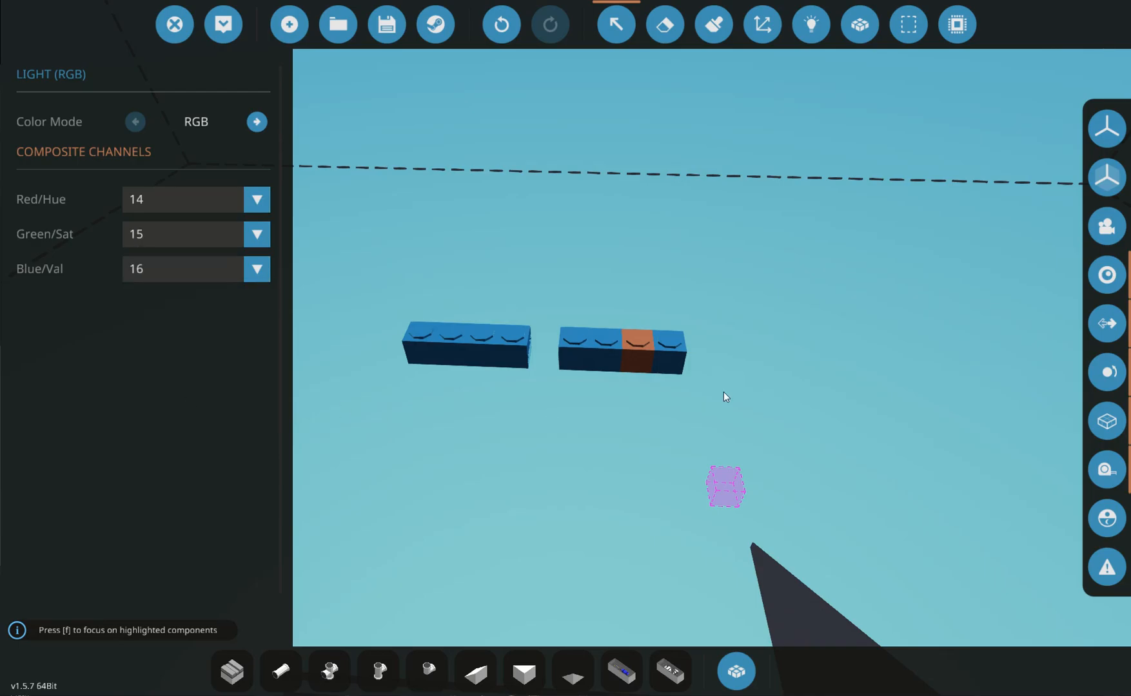
click(256, 199)
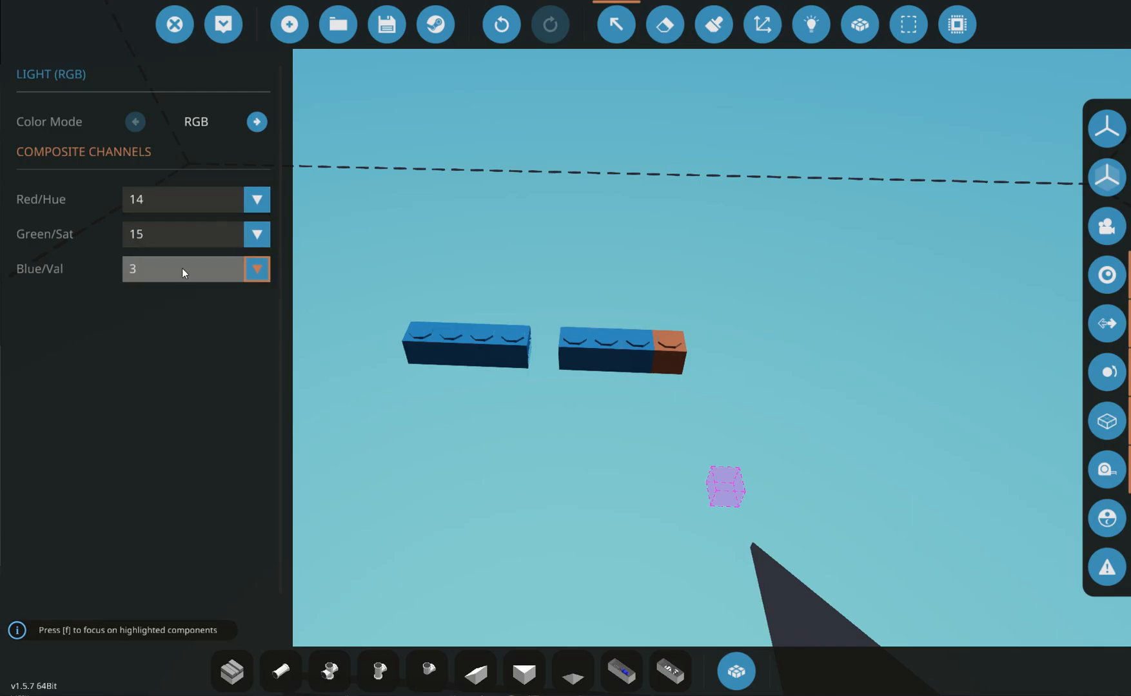
click(256, 268)
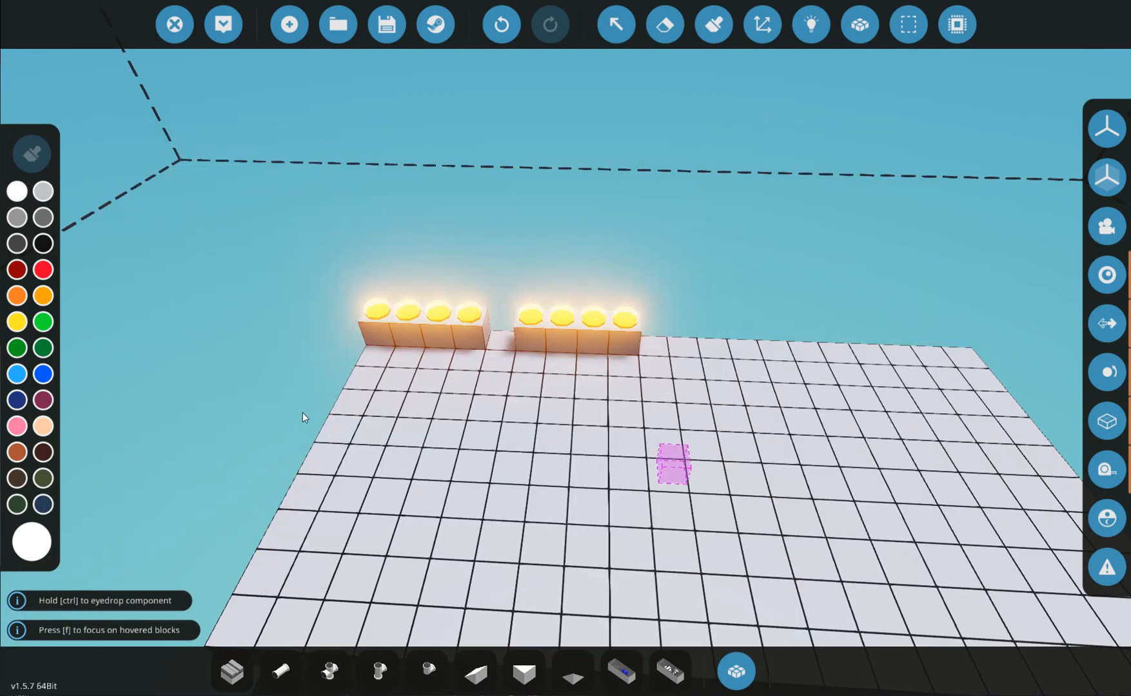
Place base blocks in front of the two light bars.
click(324, 447)
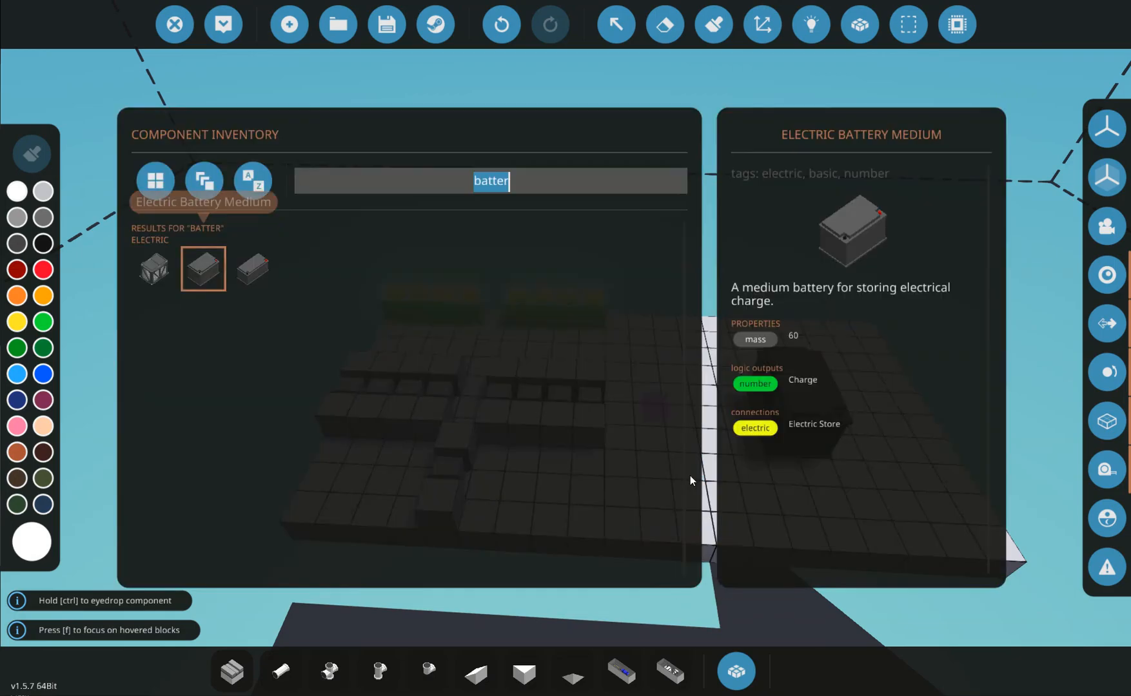
Place a medium battery on the base, then pick the instrument panel from the search results.
text(policew)
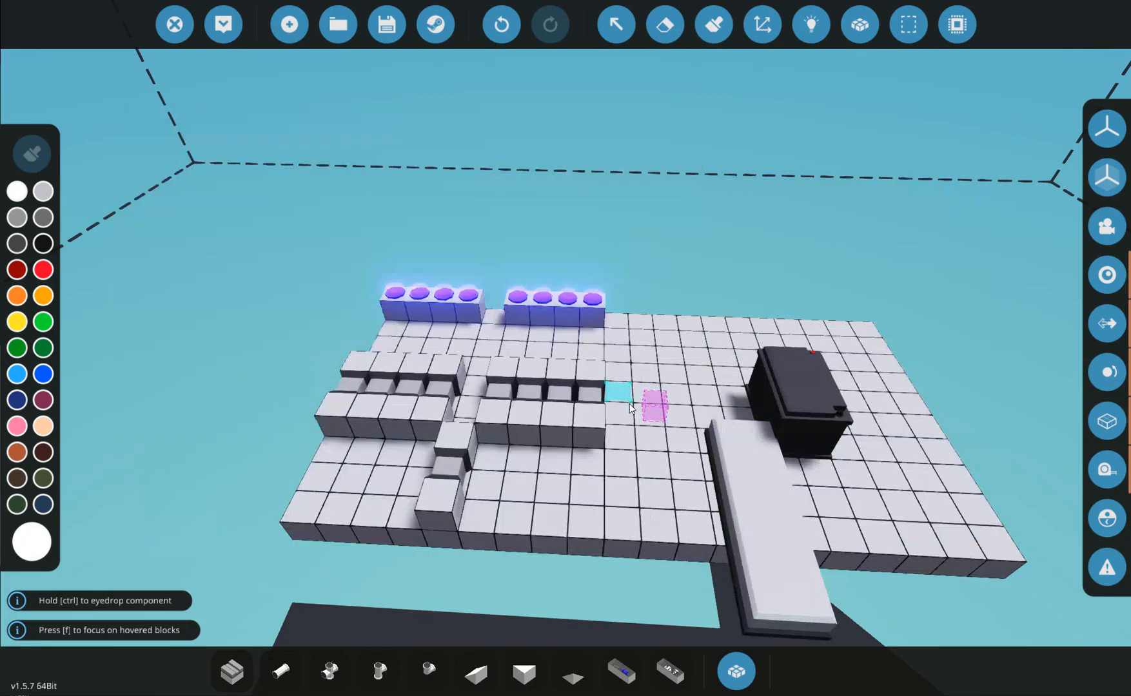
click(652, 400)
text(instru)
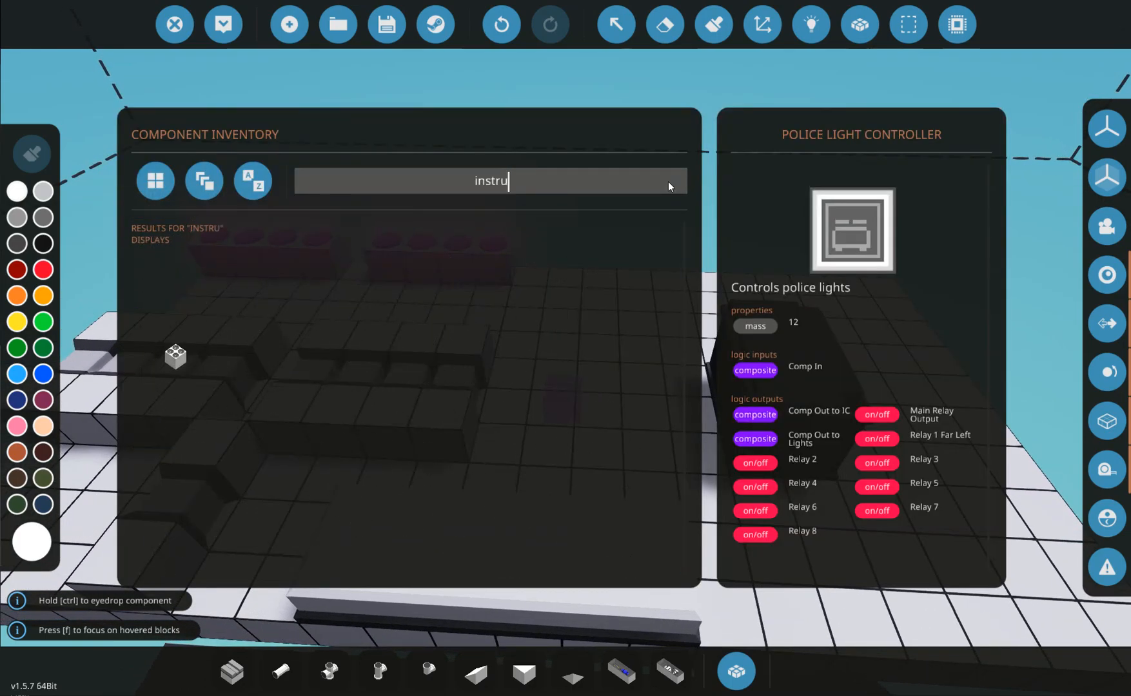
click(153, 270)
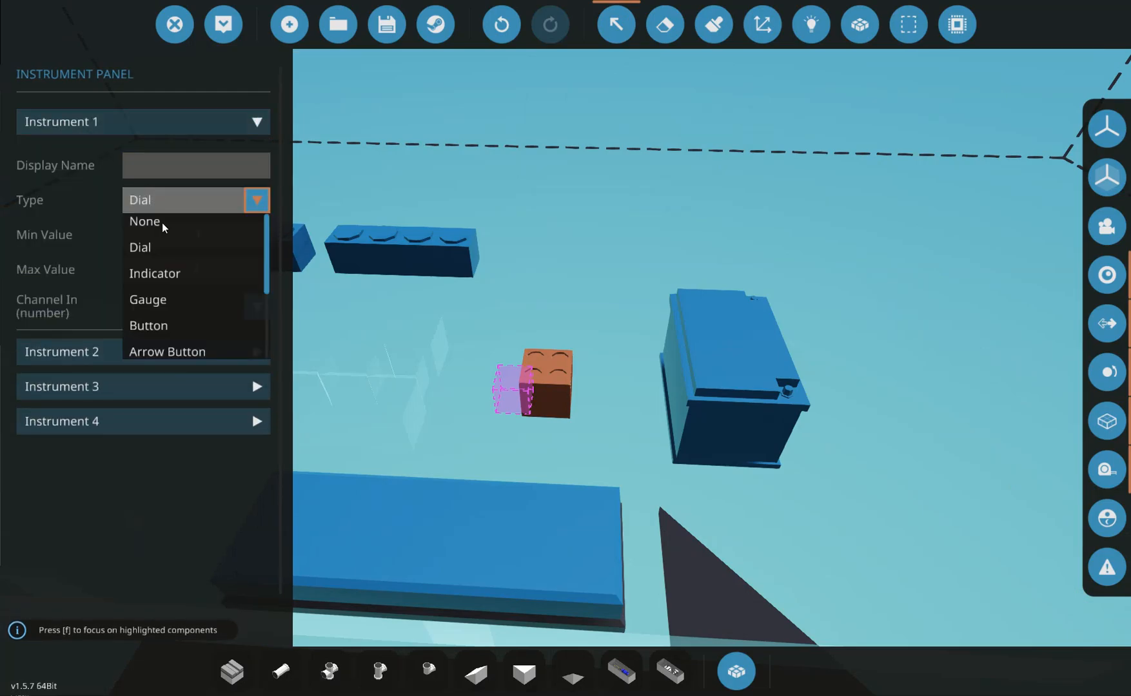
Make instrument 1 a button named 'On' outputting on channel 10.
click(148, 325)
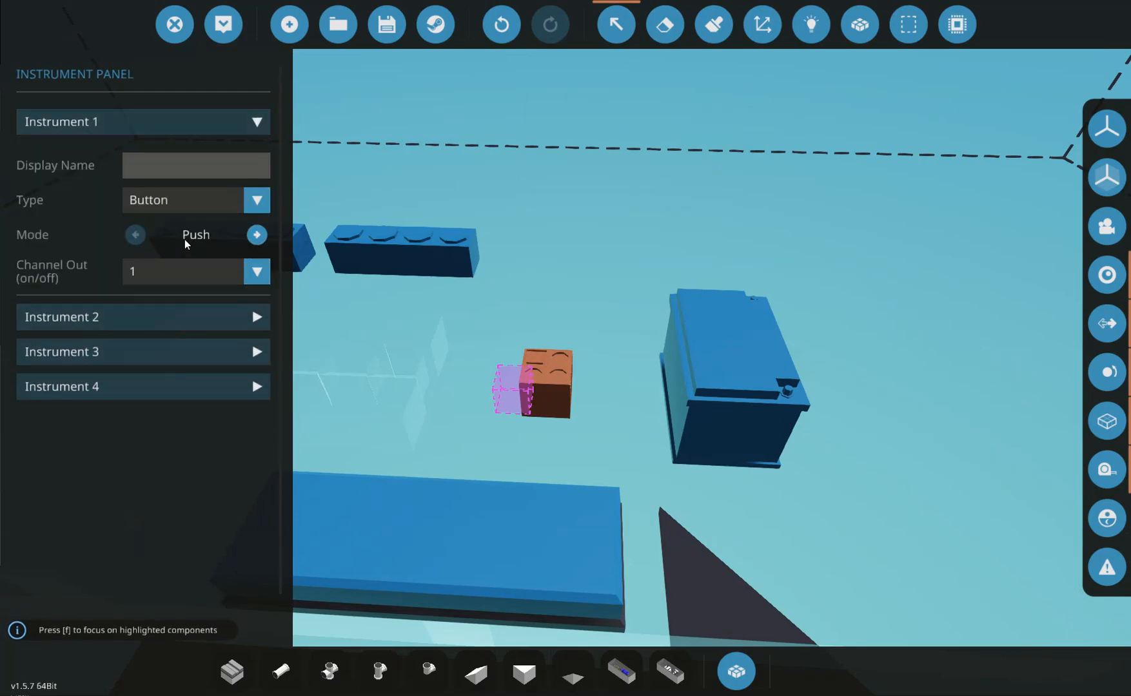
click(257, 235)
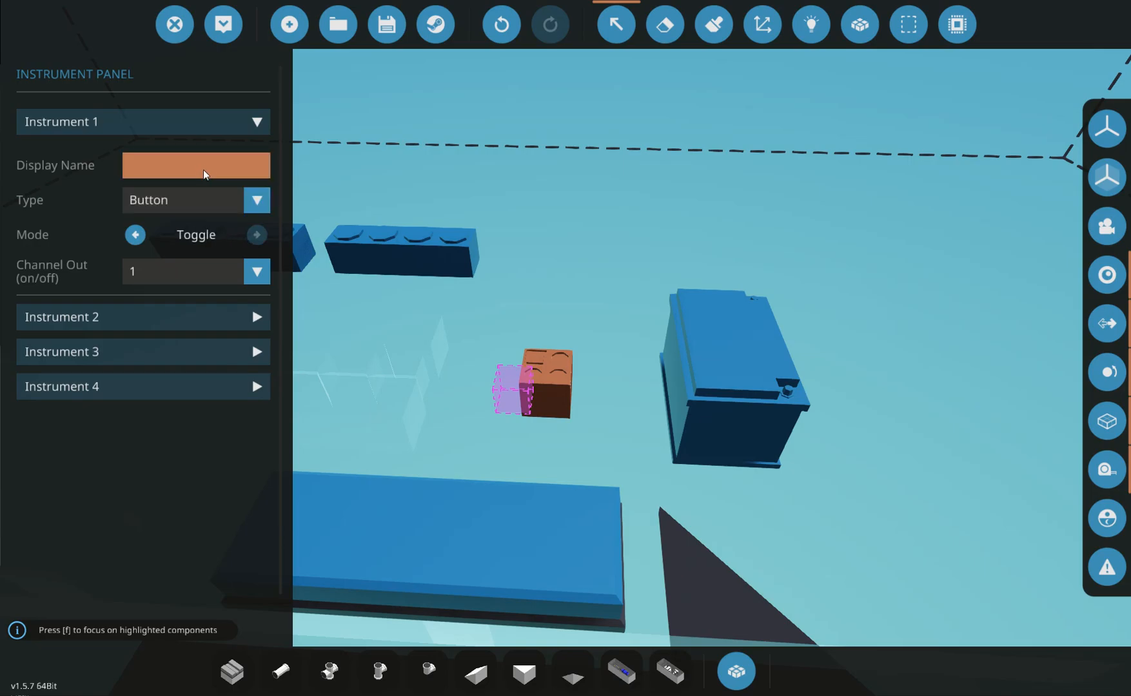
text(On/Off)
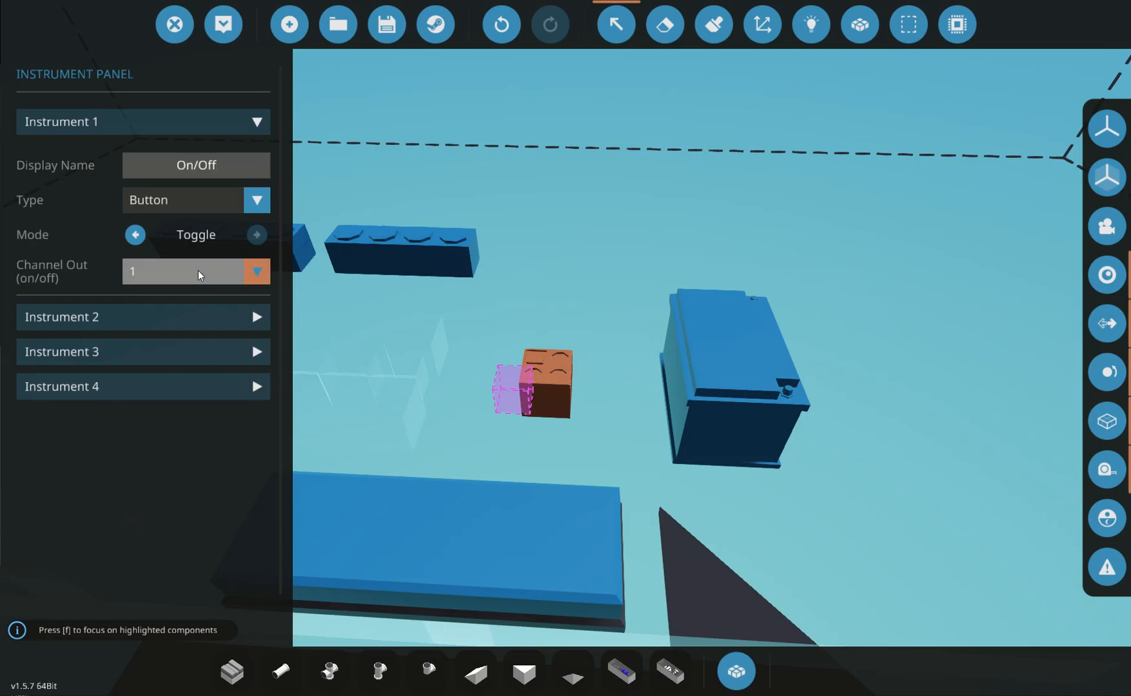
click(257, 272)
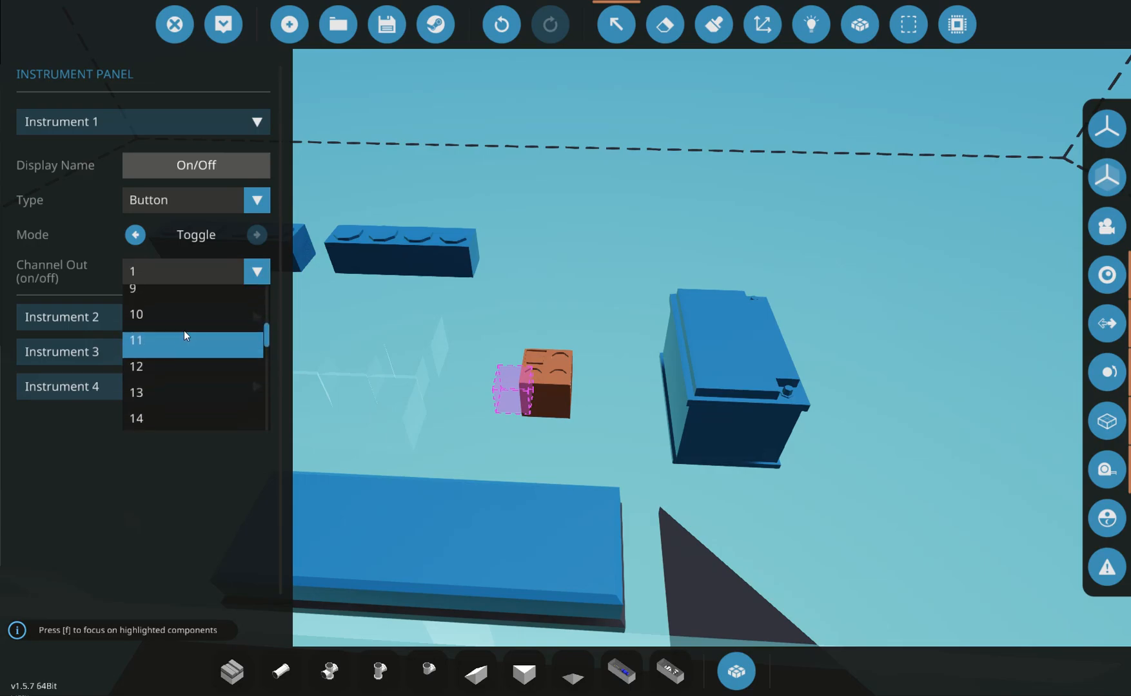
click(136, 314)
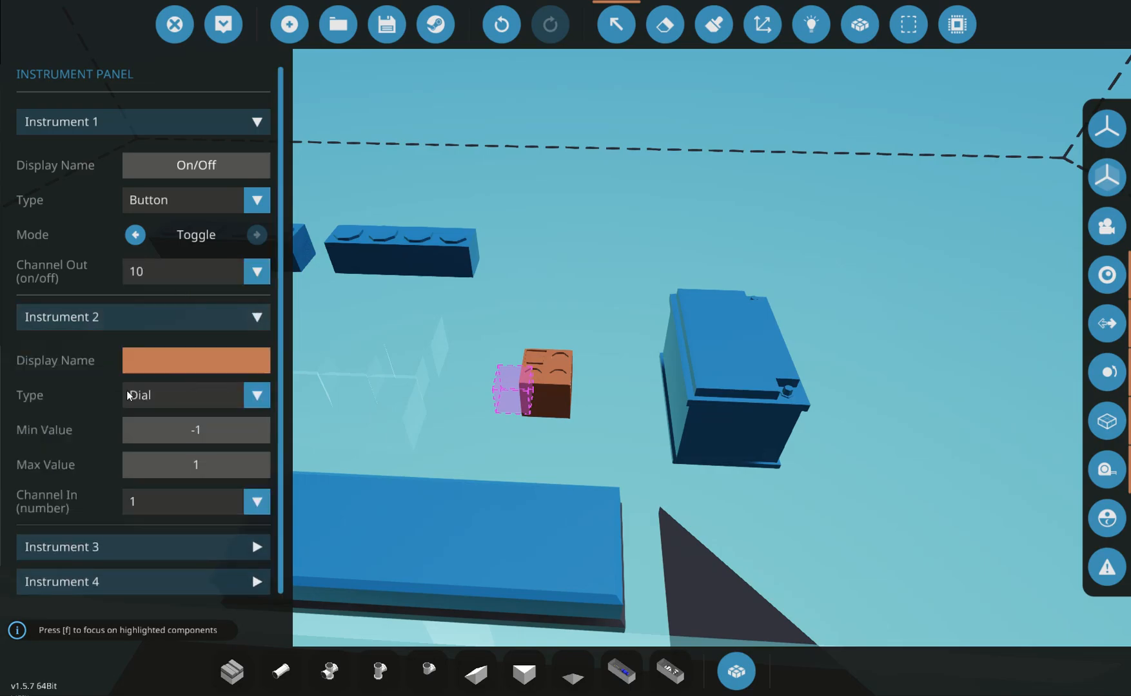
mouse_move(173, 374)
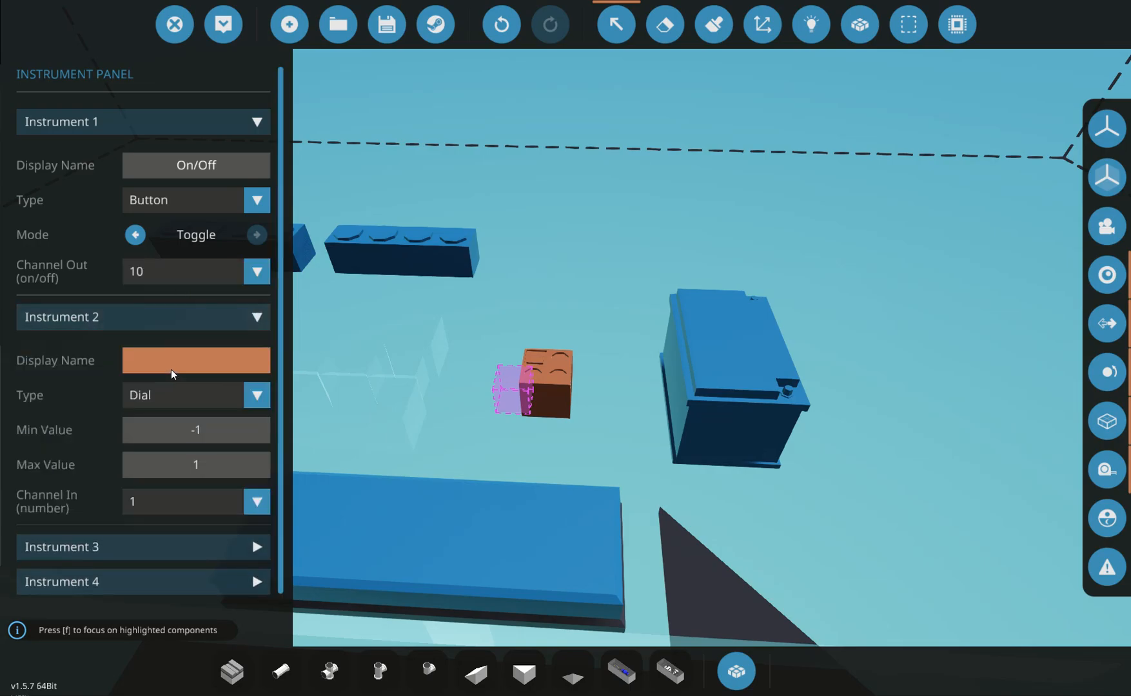
Make instrument 2 an Up arrow button outputting on channel 2.
click(256, 395)
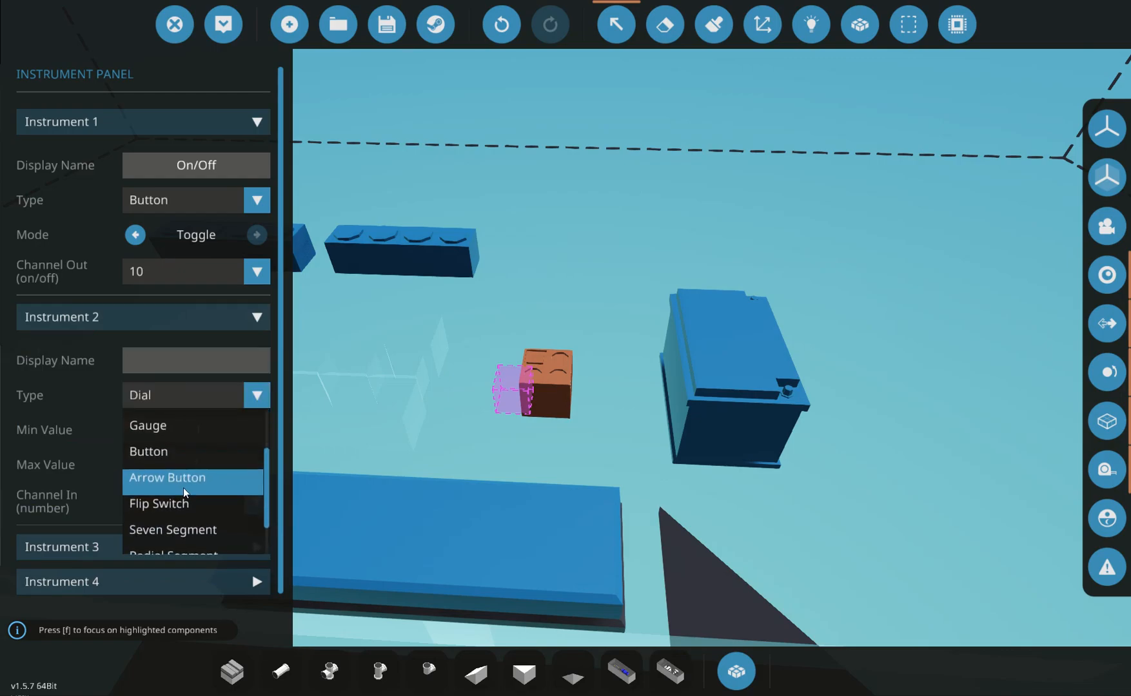
click(167, 477)
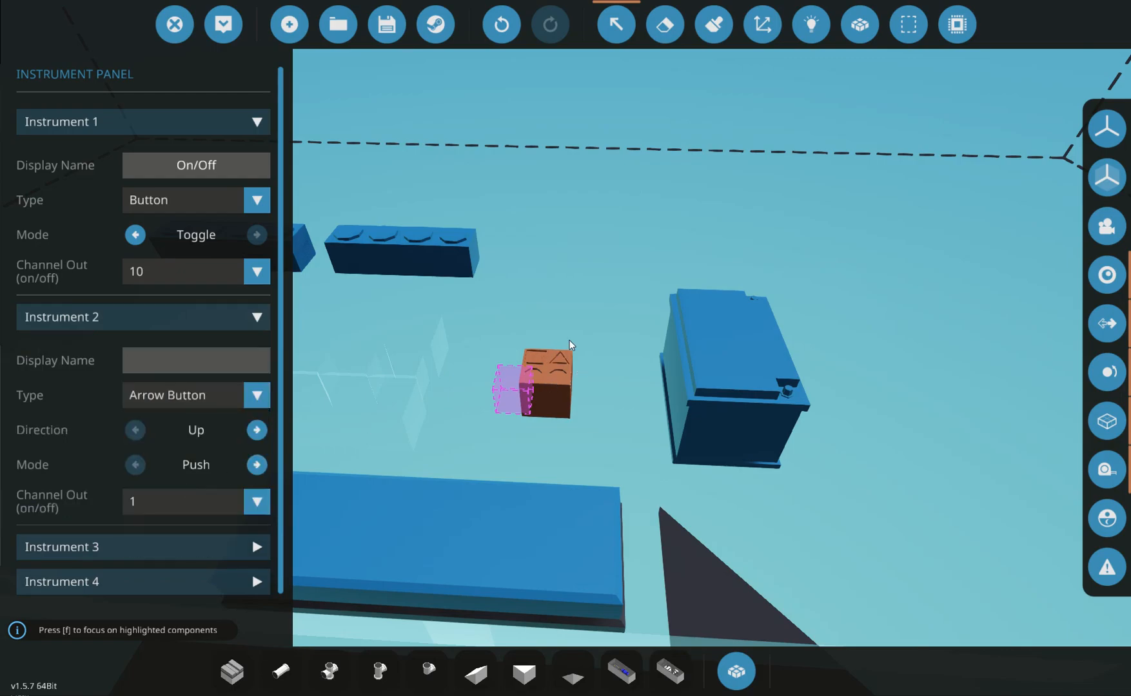
click(195, 361)
text(Up)
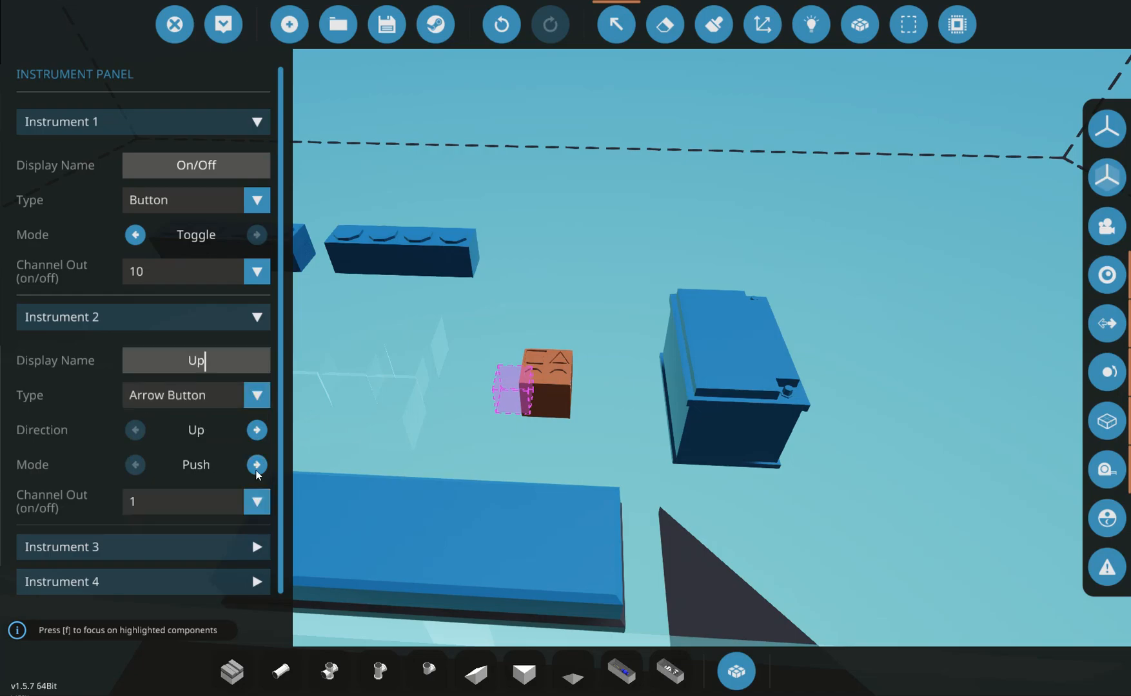
click(257, 501)
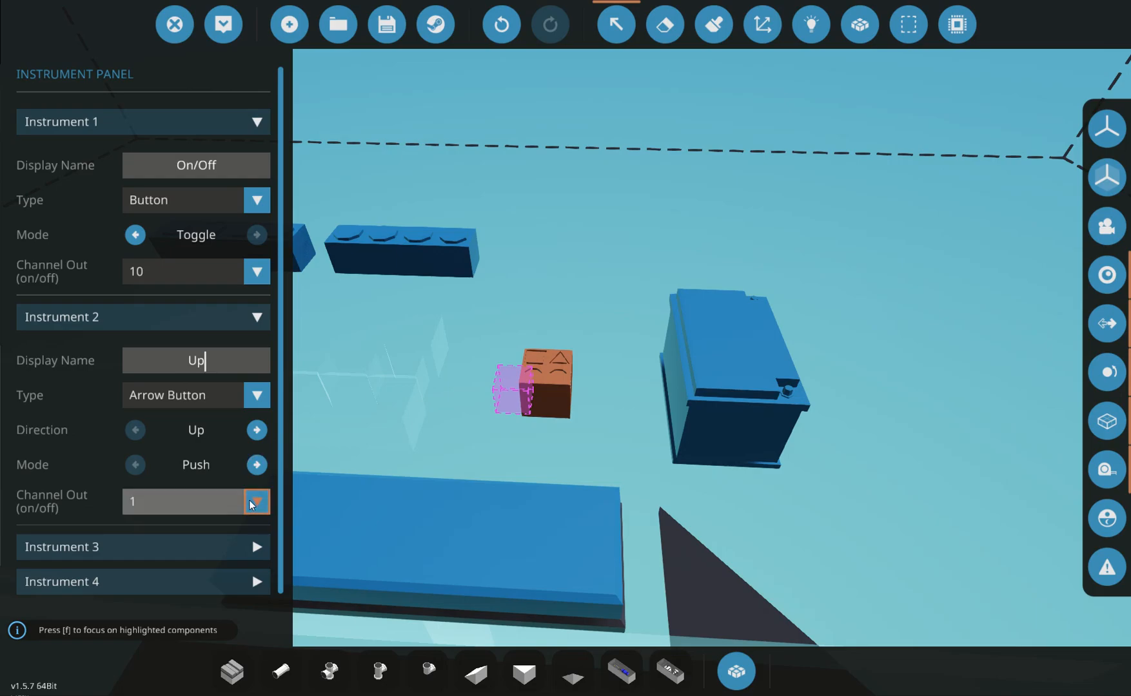
click(256, 502)
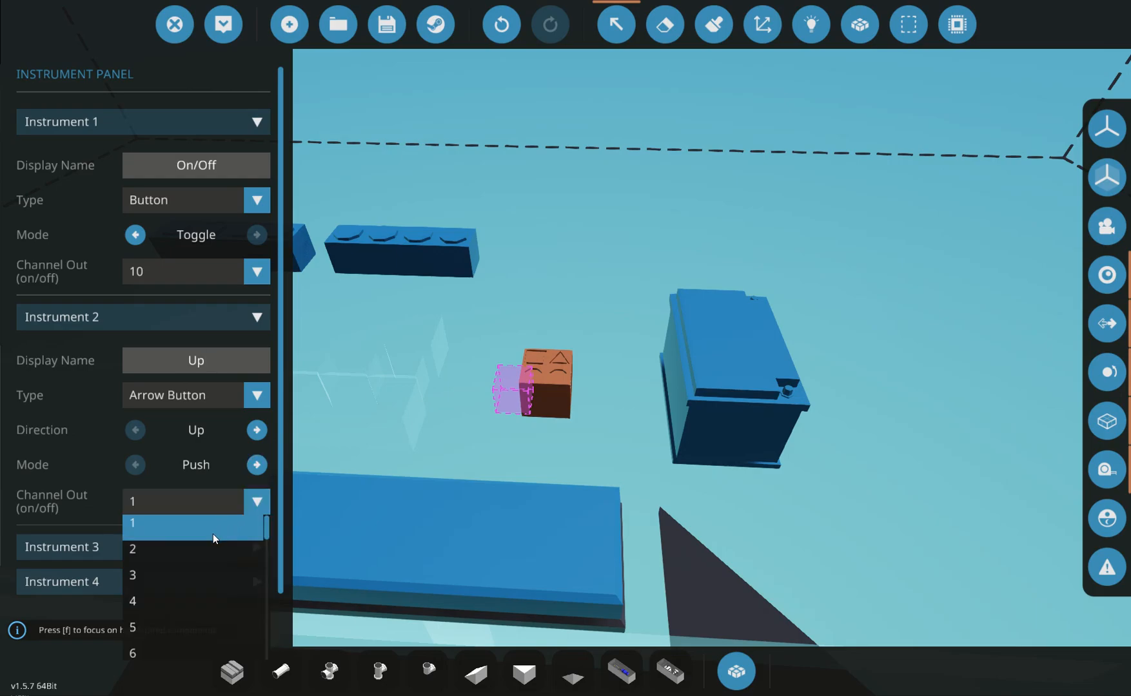
mouse_move(191, 553)
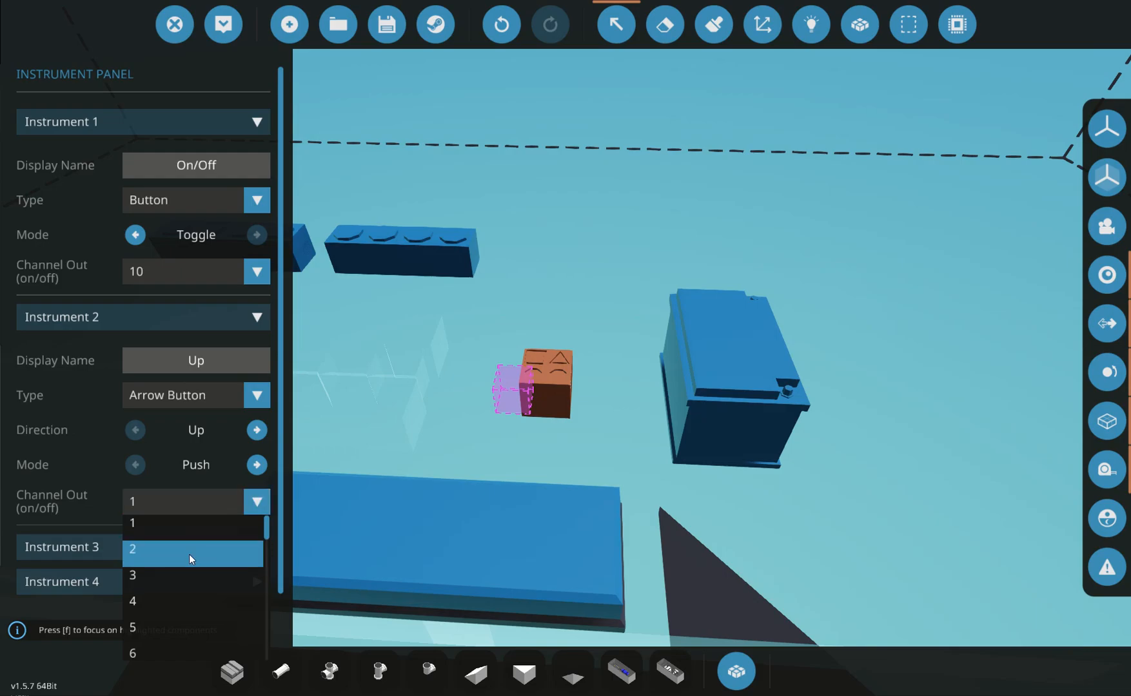
click(133, 550)
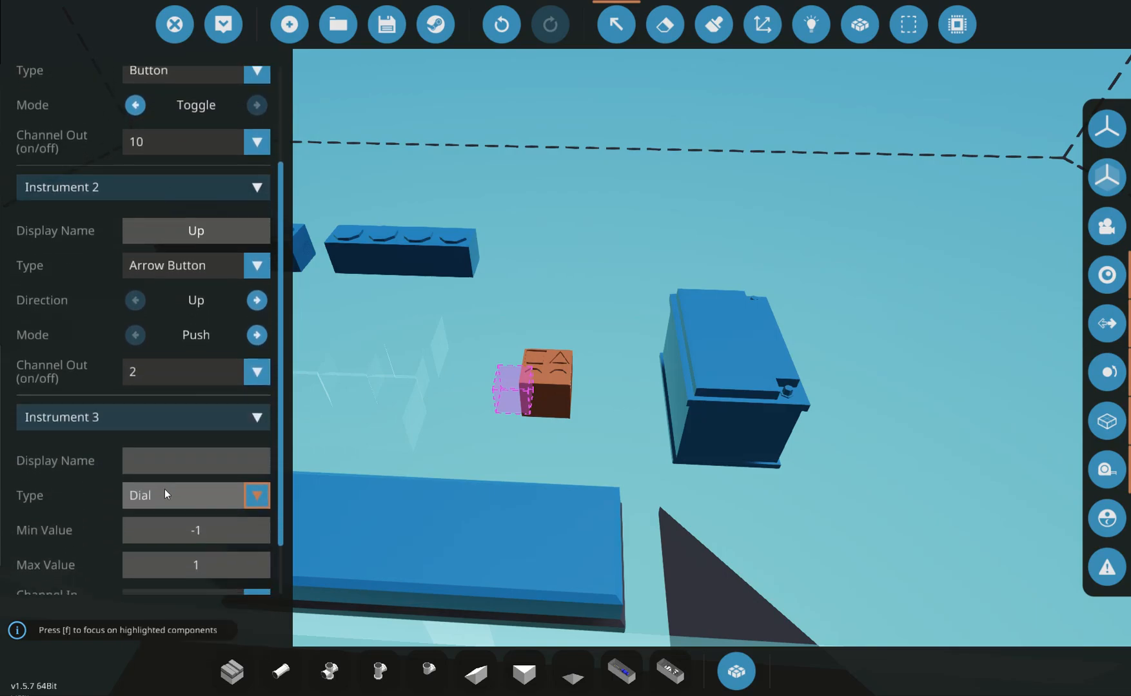
Make instrument 3 a seven-segment display named 'Mode' with its input channel.
click(256, 495)
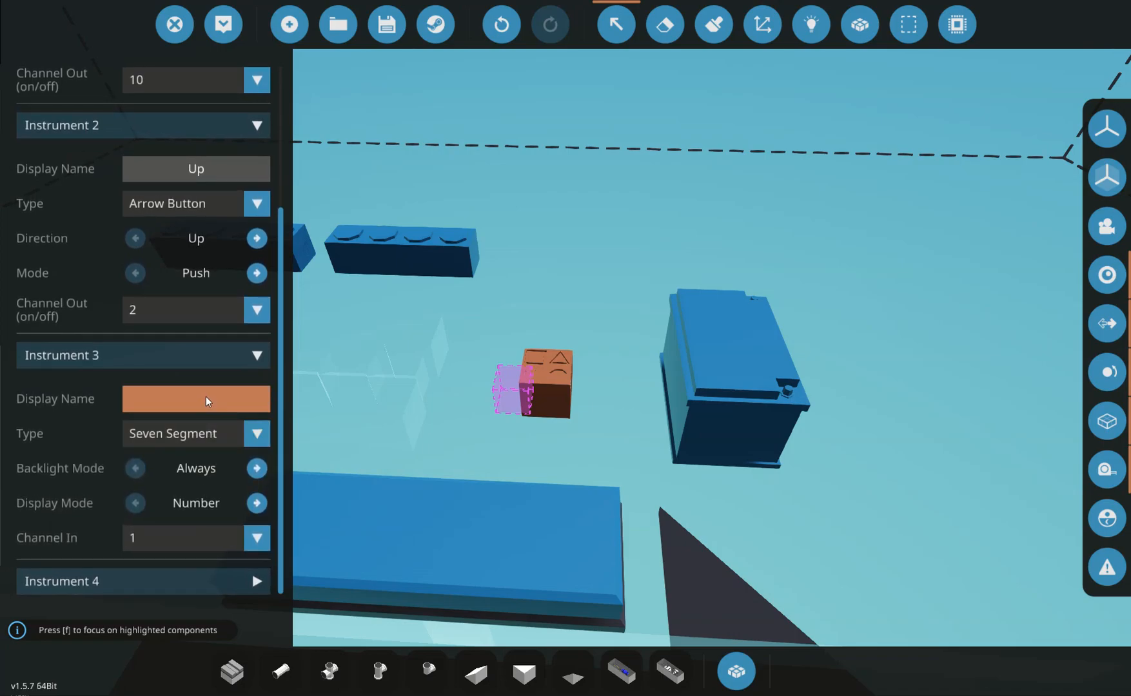
text(Mode)
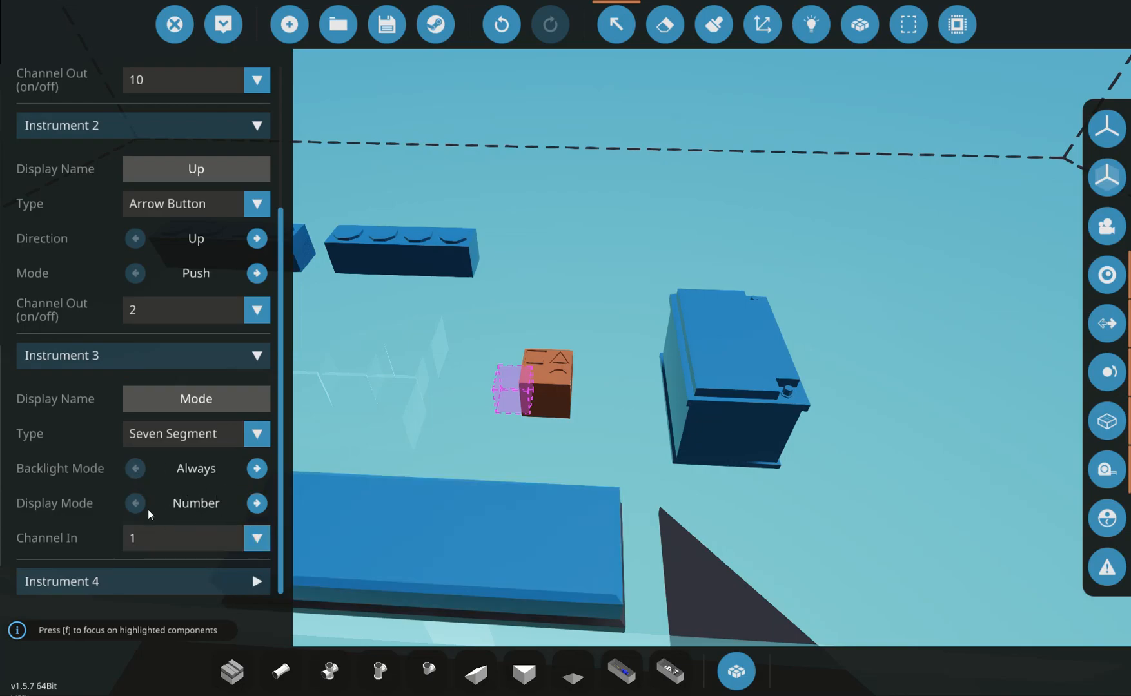
click(256, 538)
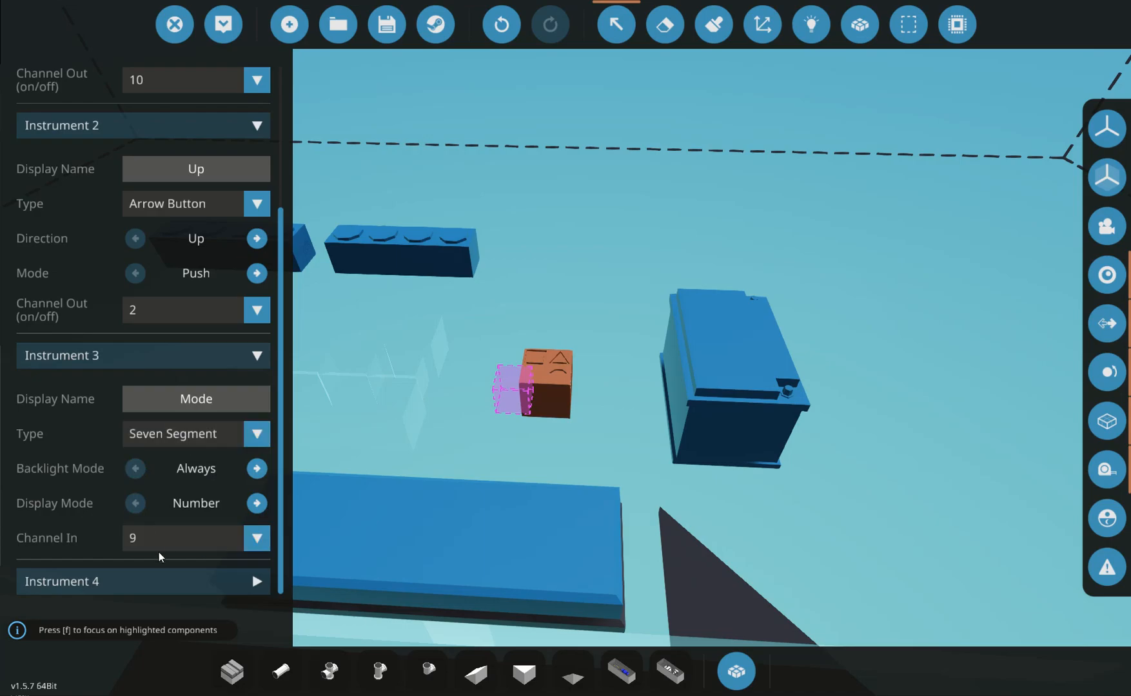
mouse_move(447, 195)
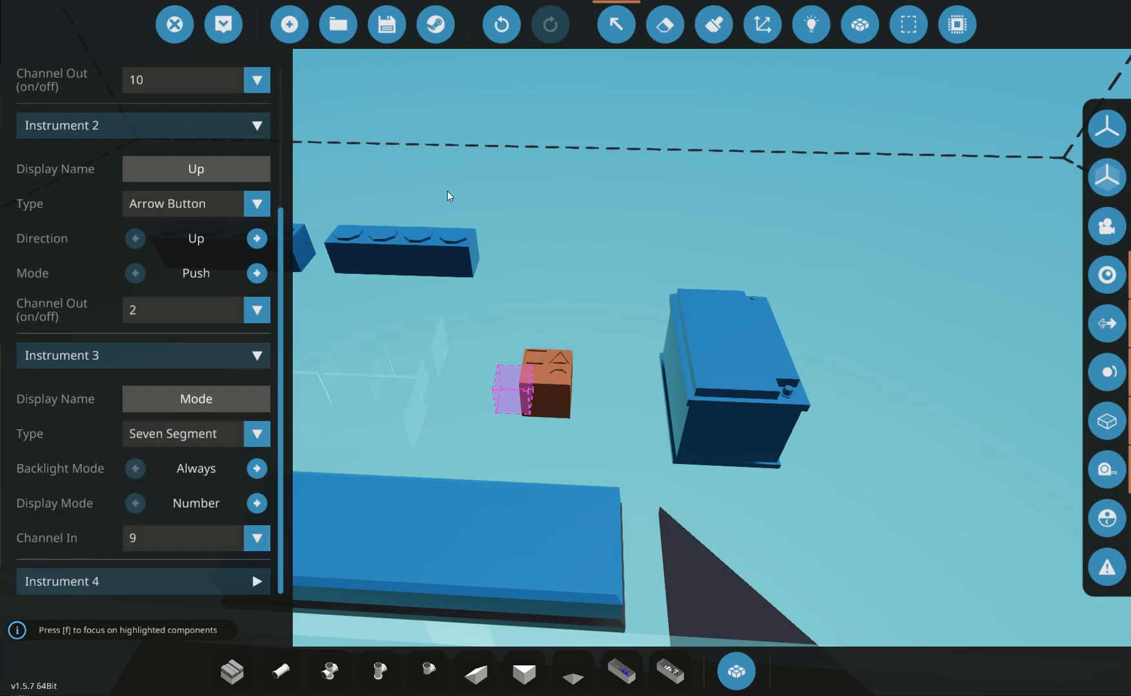
mouse_move(490, 410)
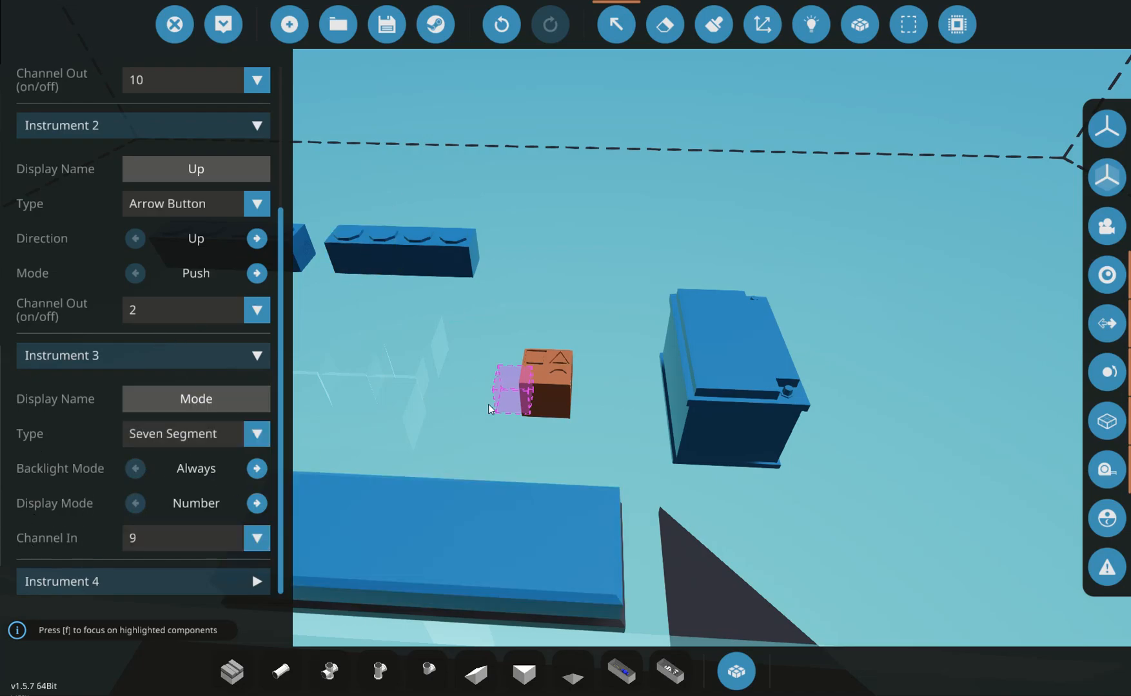
mouse_move(503, 310)
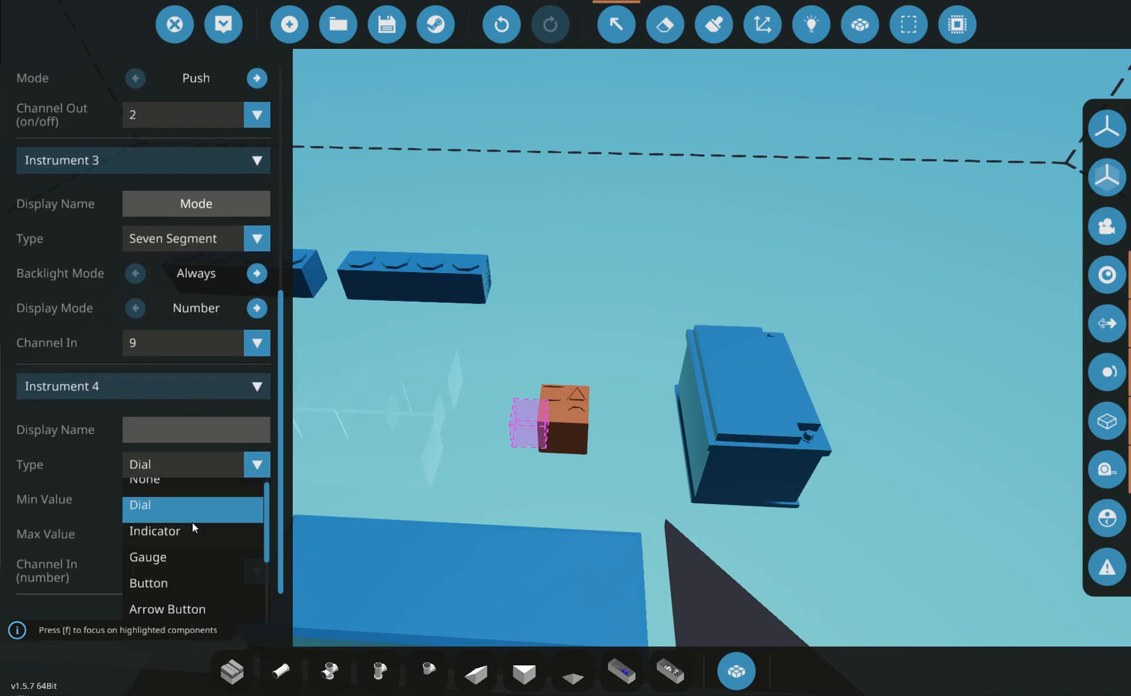
Make instrument 4 a Down arrow button with its own output channel.
click(168, 610)
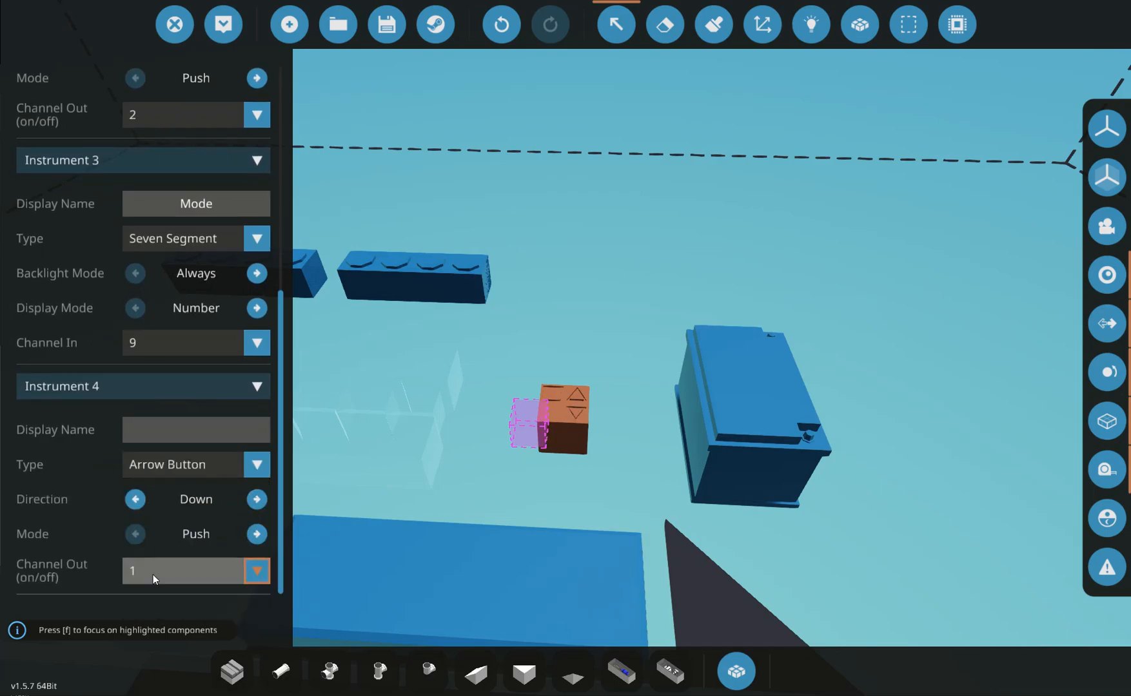
click(256, 571)
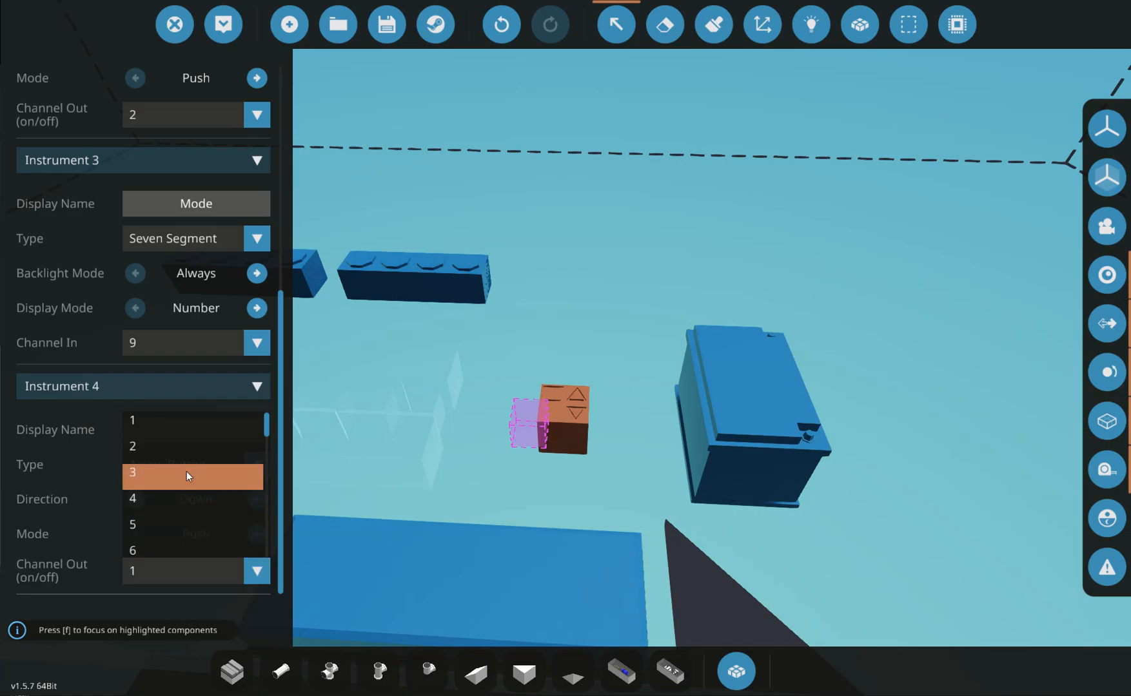
click(186, 476)
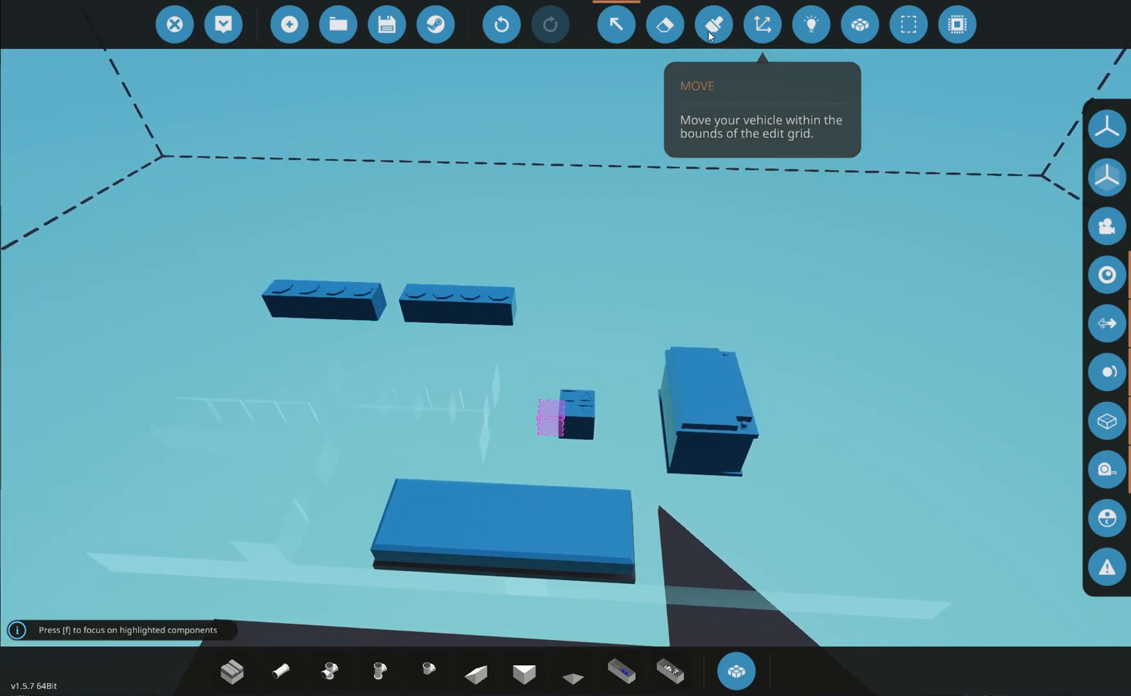
mouse_move(762, 24)
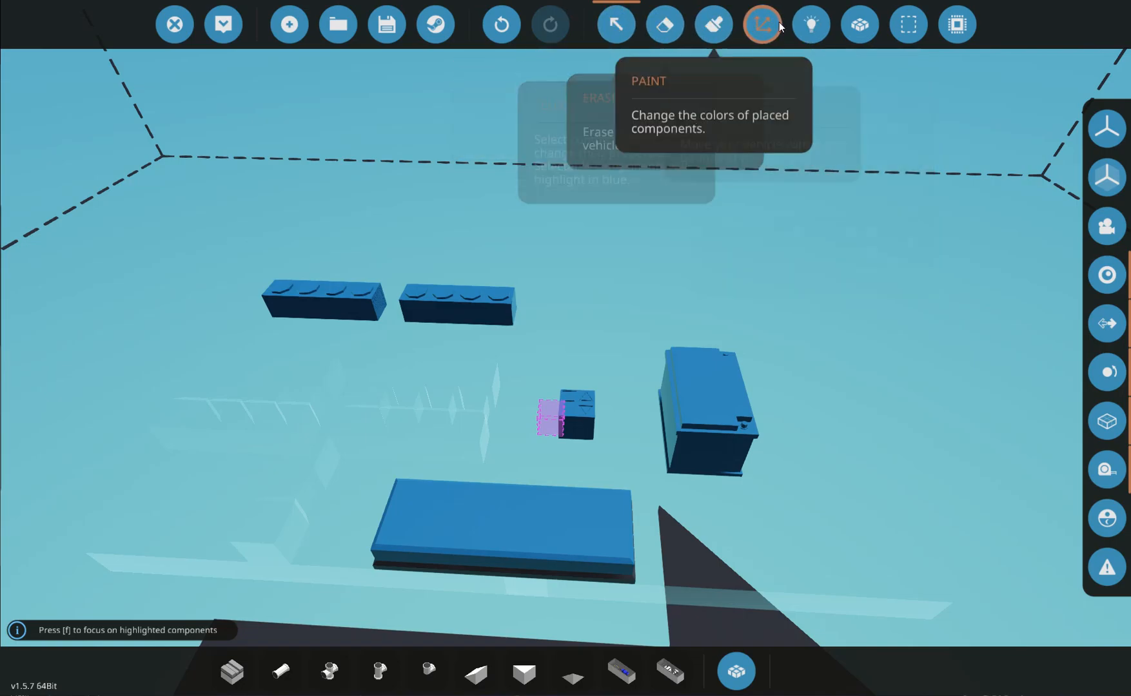
Switch to logic view to wire battery power to the relays, panel and lights.
click(762, 24)
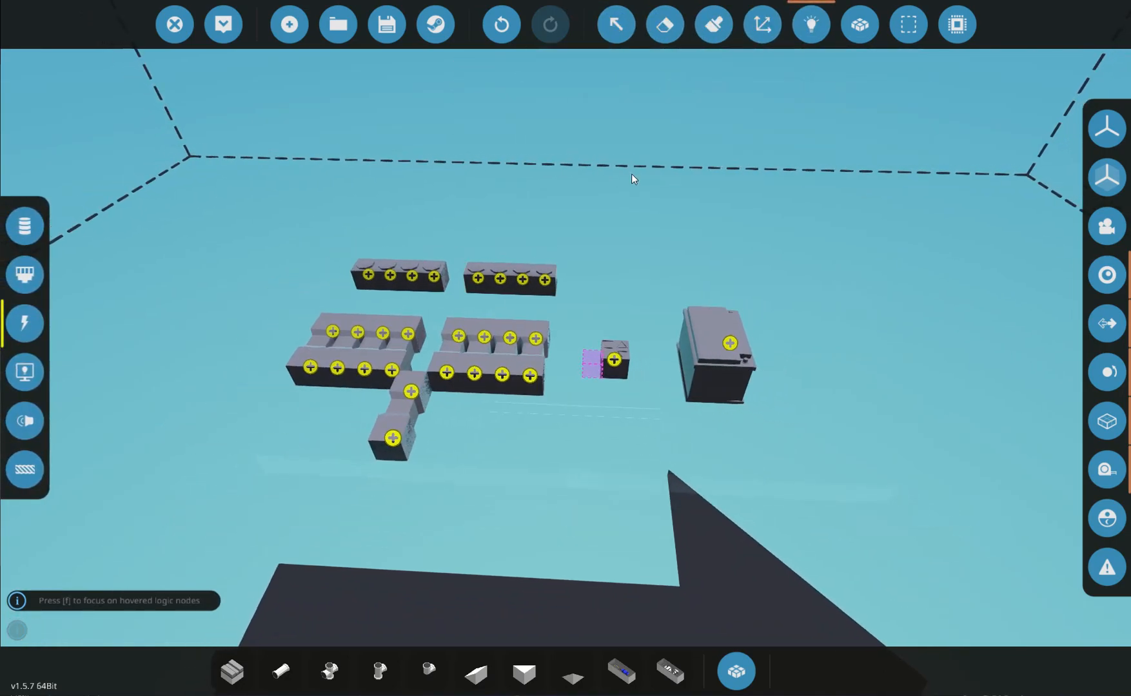
mouse_move(752, 343)
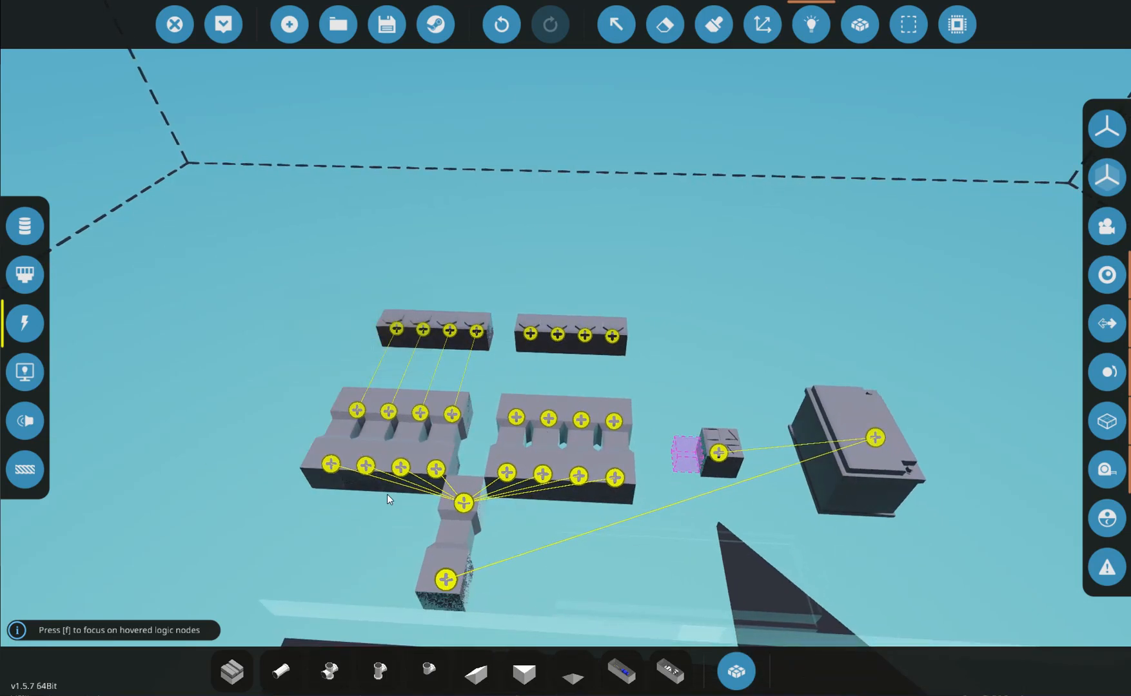
mouse_move(511, 600)
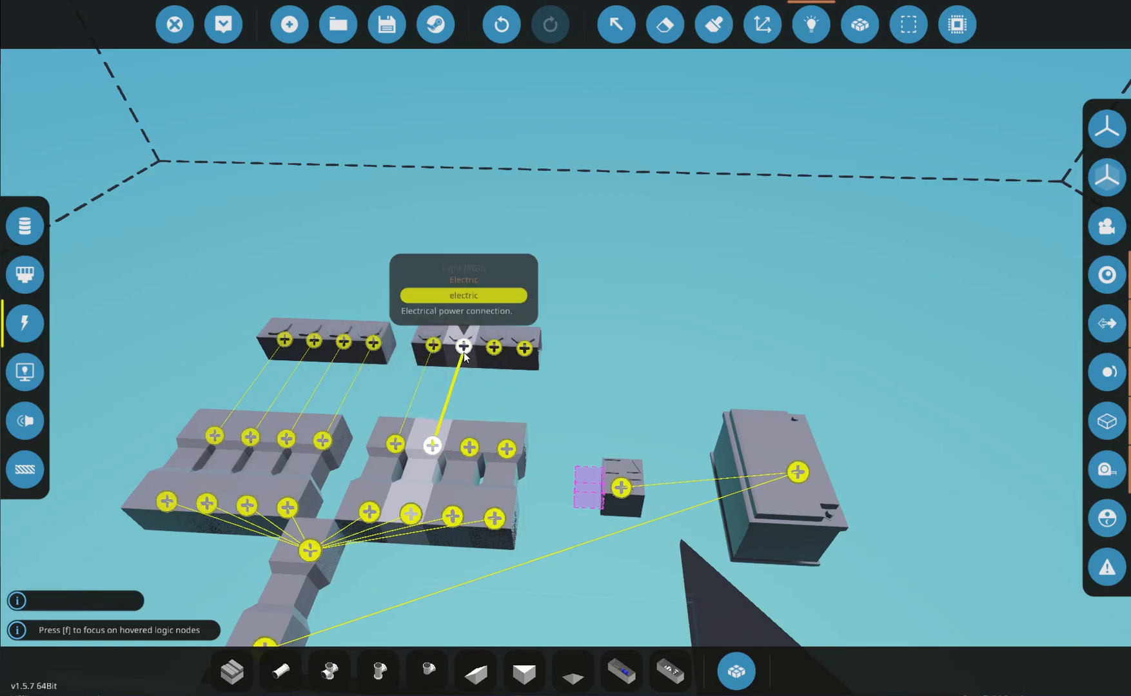
mouse_move(494, 346)
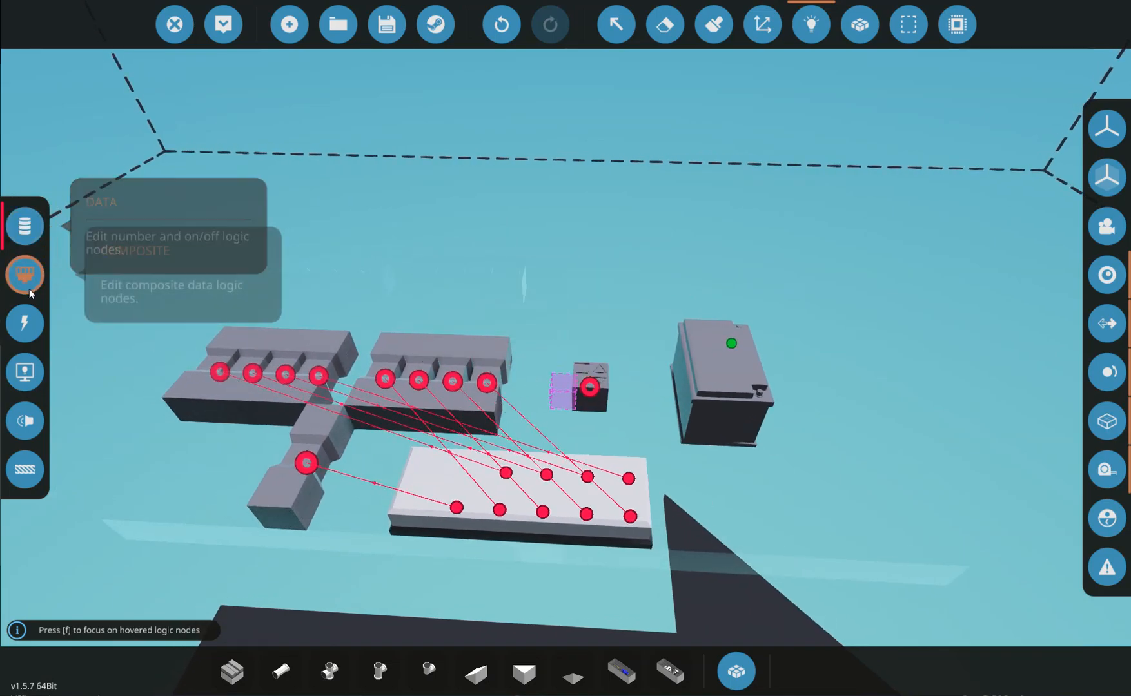
mouse_move(25, 277)
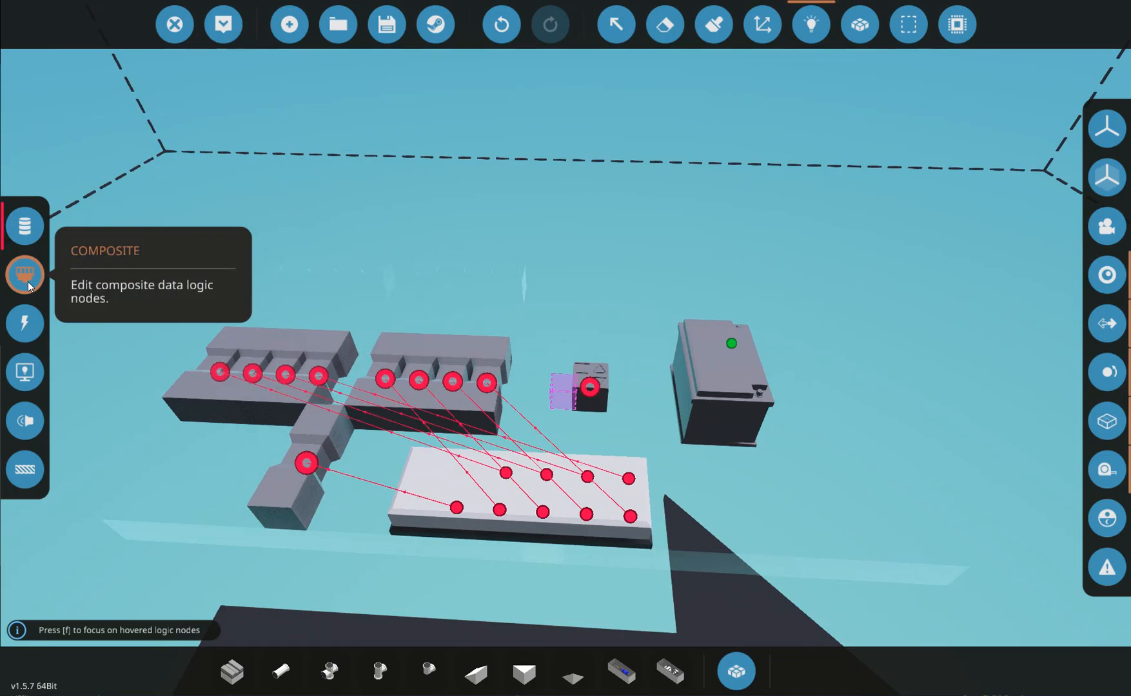
On the Composite tab, link the controller output to the panel's input signal.
click(25, 275)
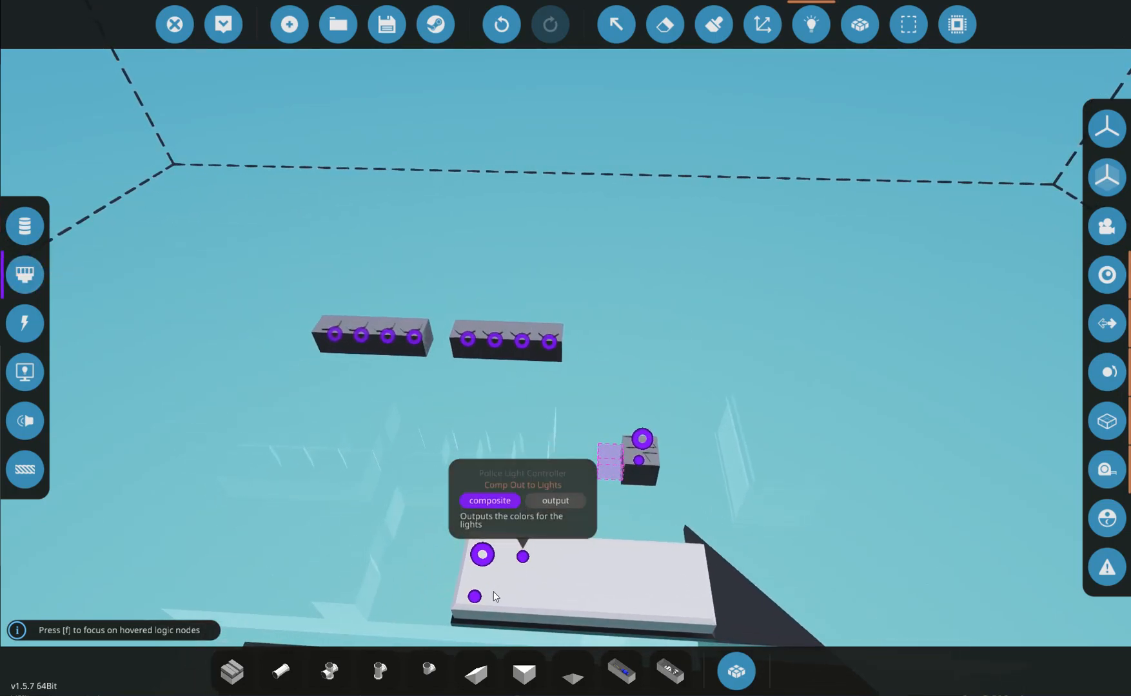
mouse_move(507, 574)
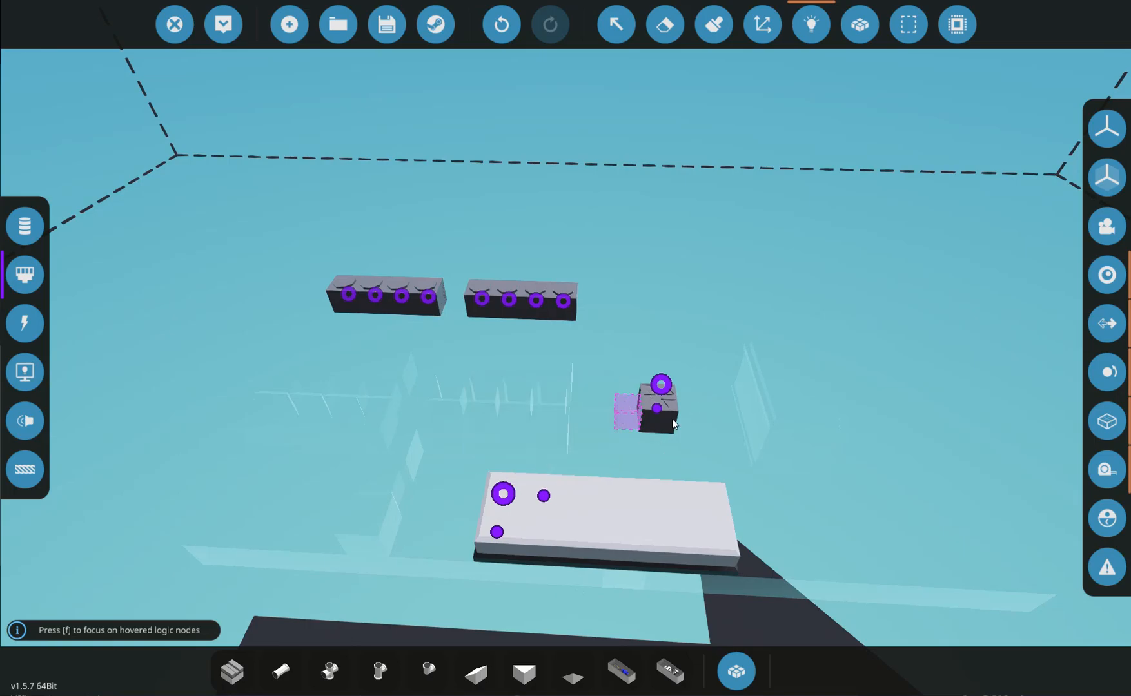
mouse_move(543, 498)
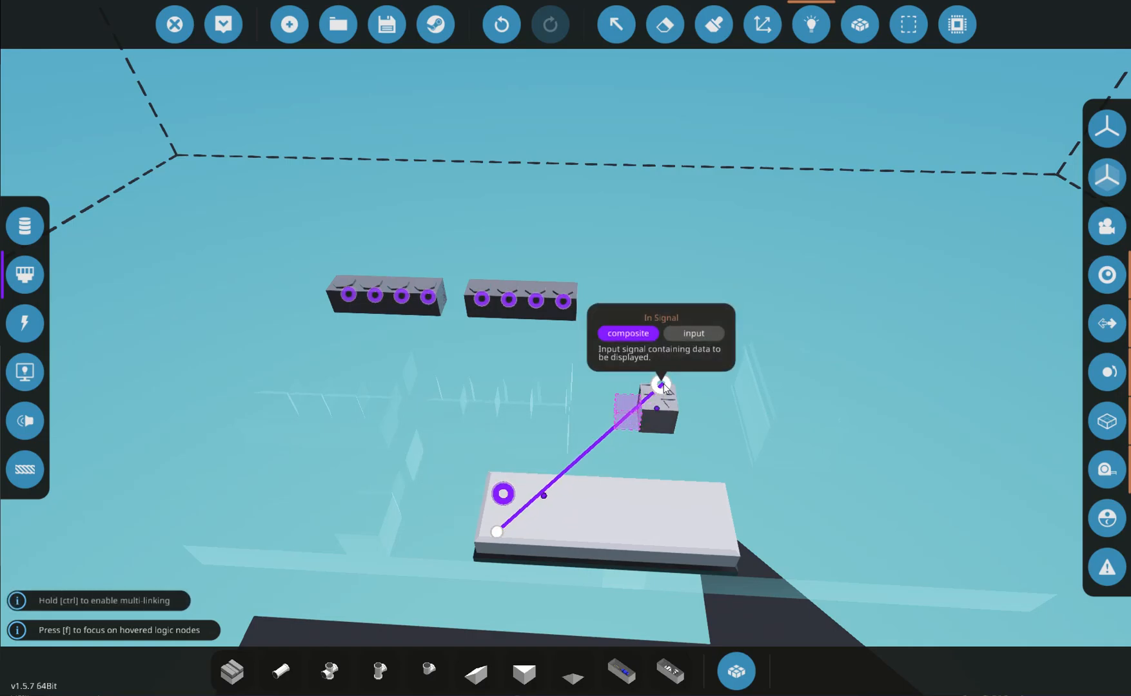
click(656, 387)
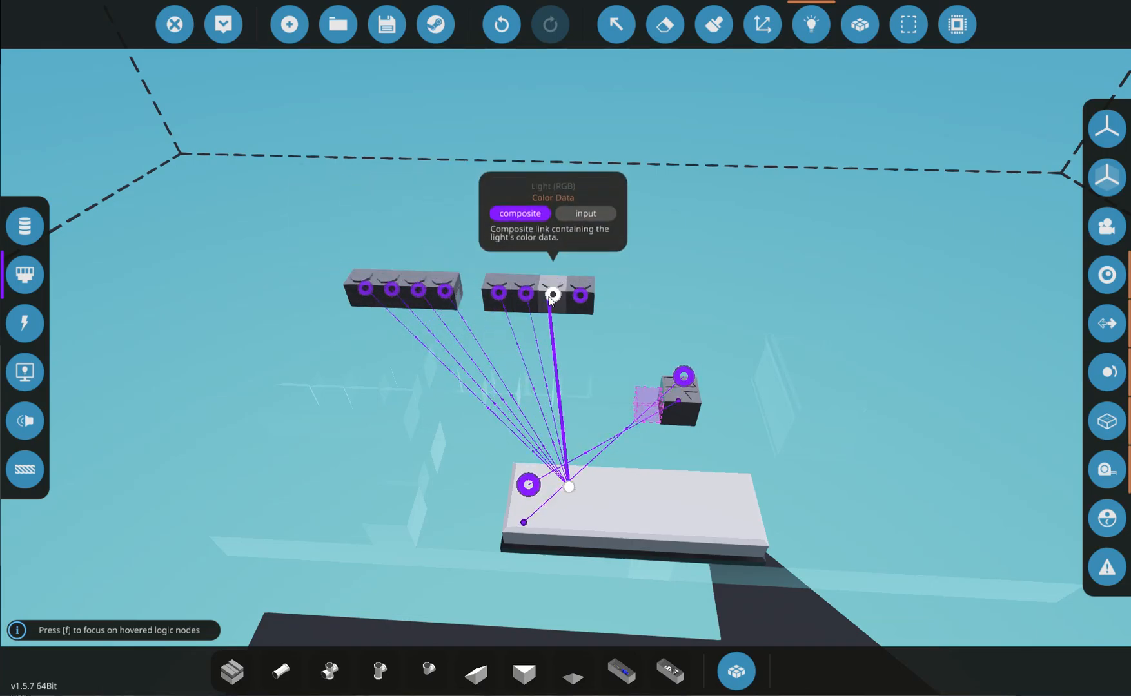
mouse_move(803, 346)
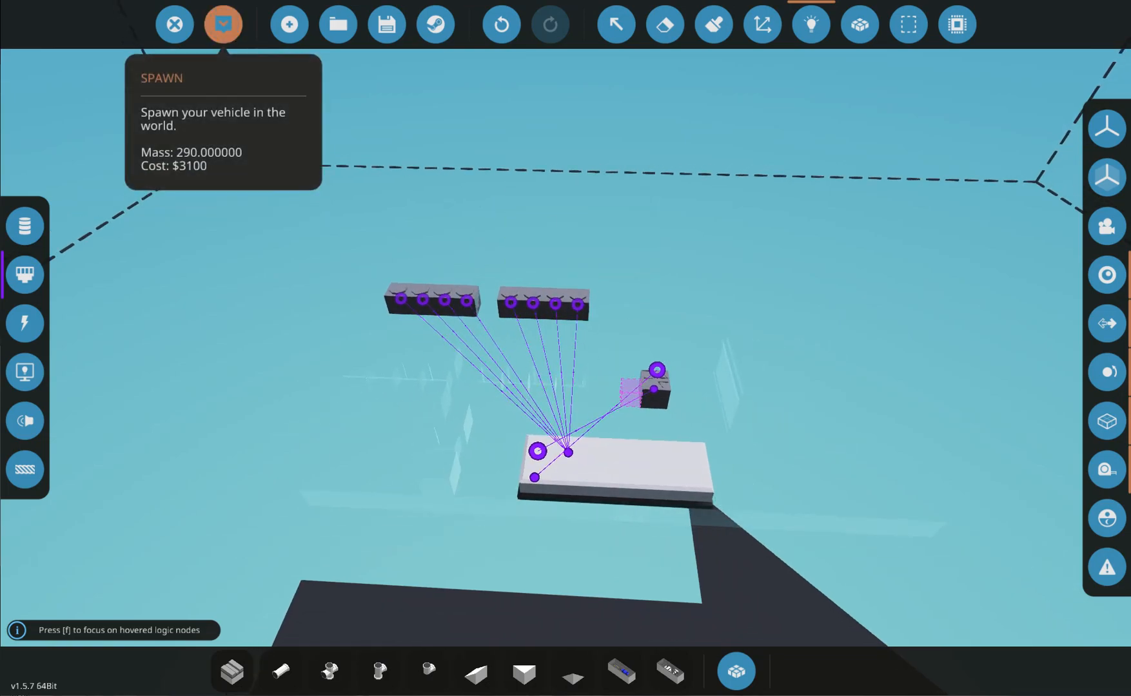
Spawn the police light bar vehicle into the world for testing.
click(223, 23)
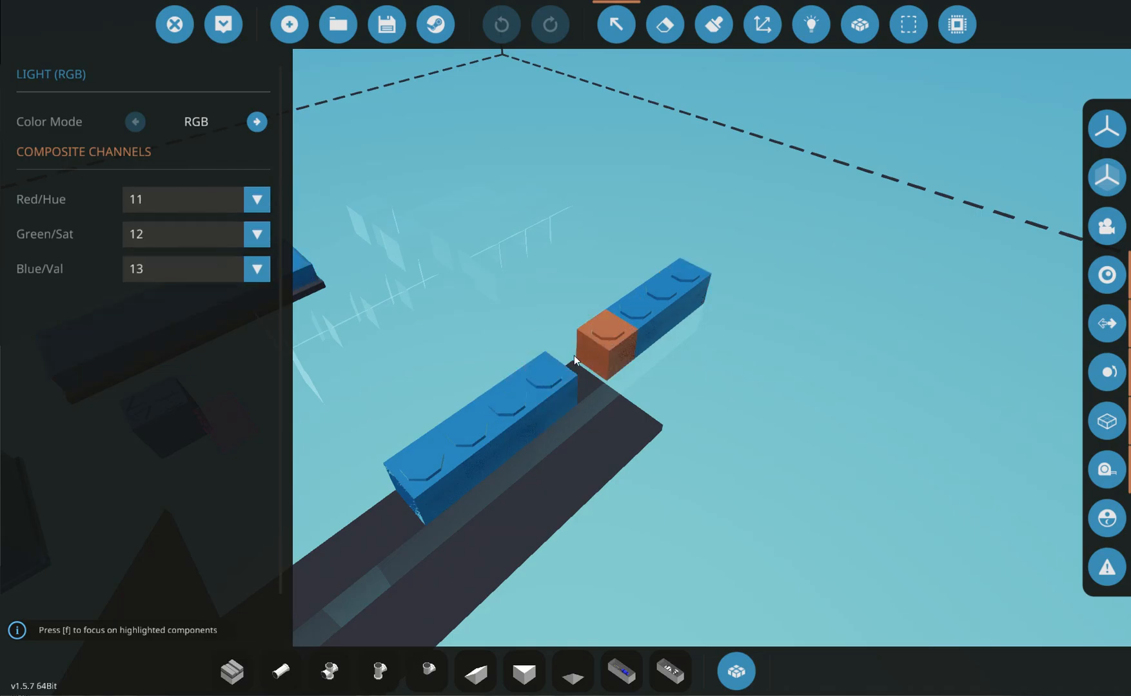
mouse_move(648, 381)
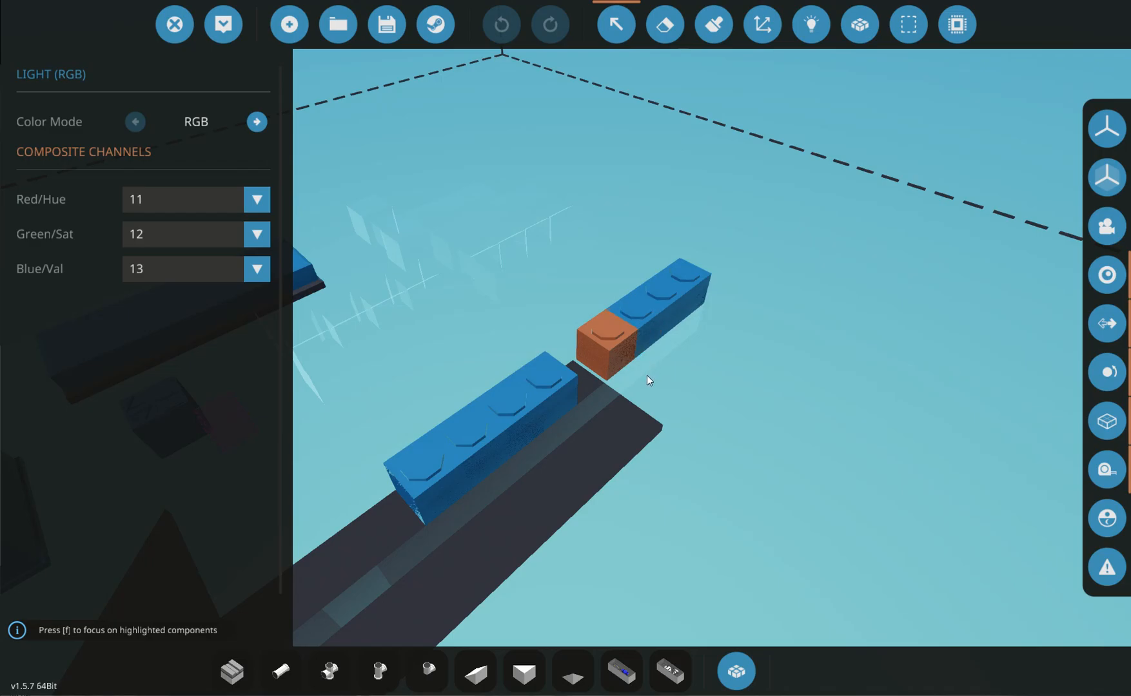
mouse_move(442, 336)
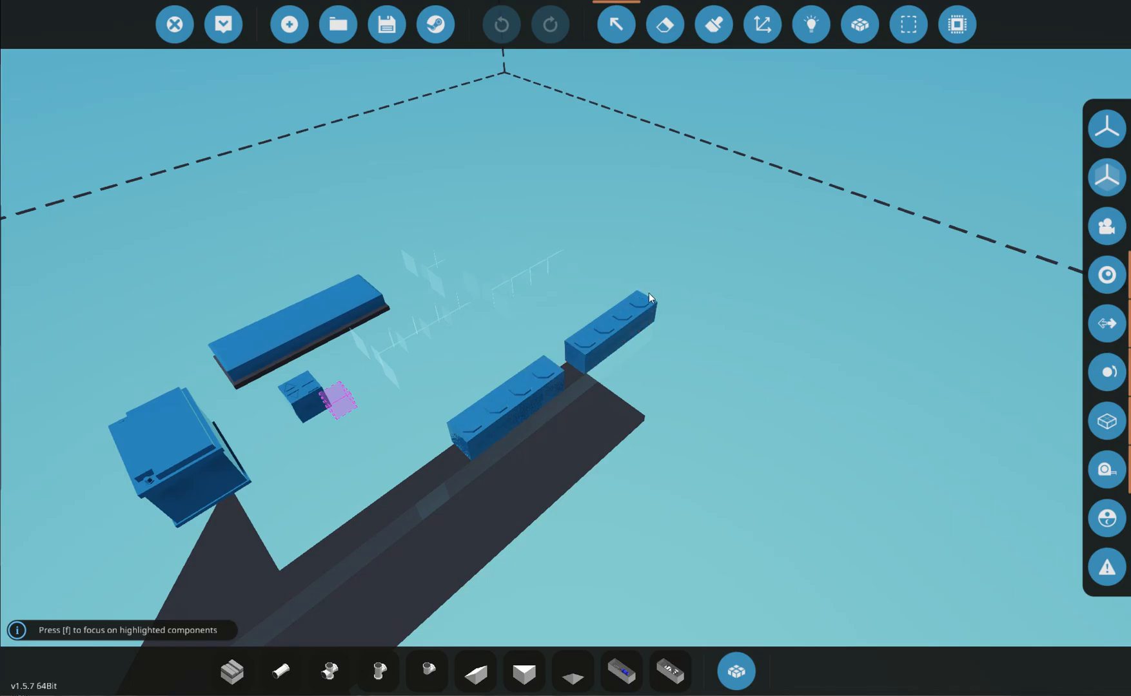
mouse_move(476, 346)
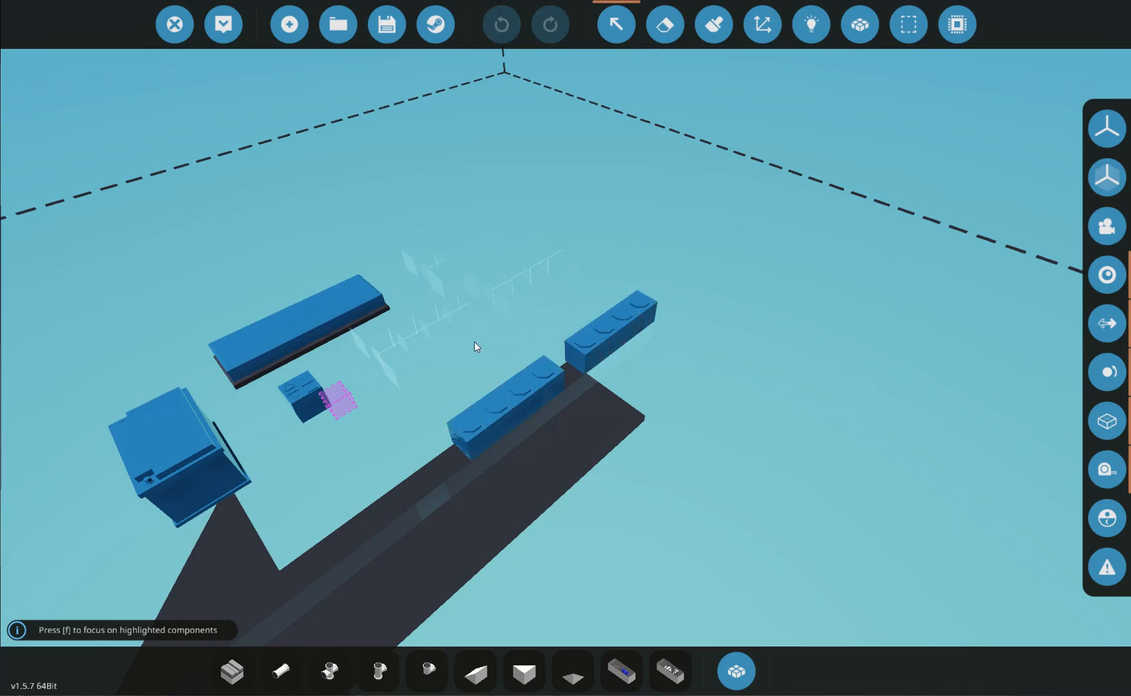